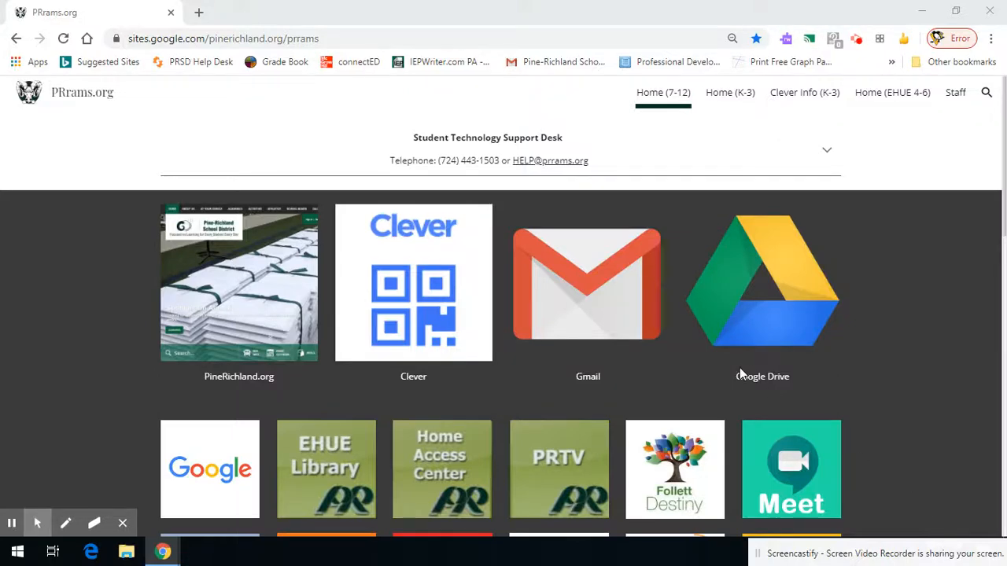
pyautogui.moveTo(696, 326)
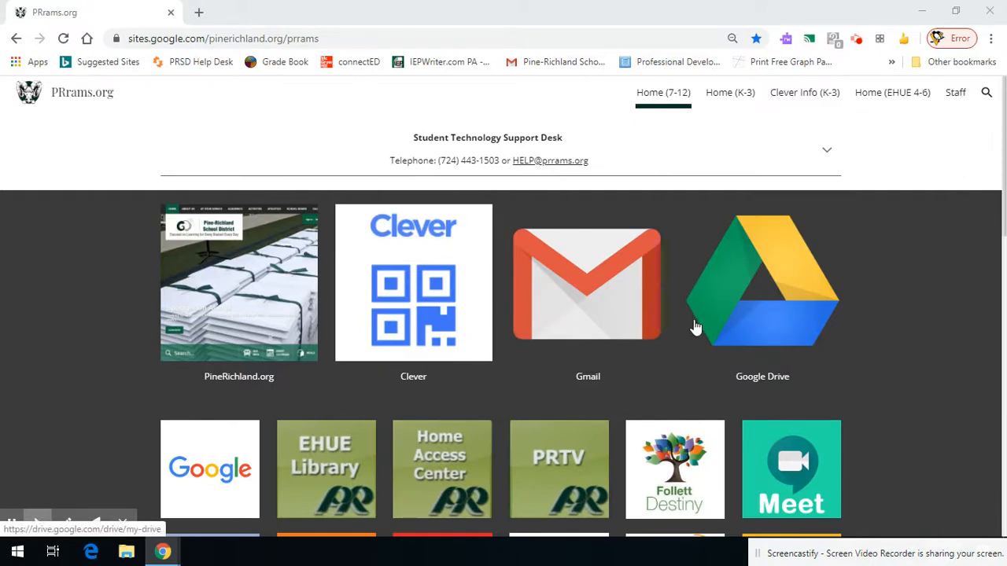
pyautogui.moveTo(425, 268)
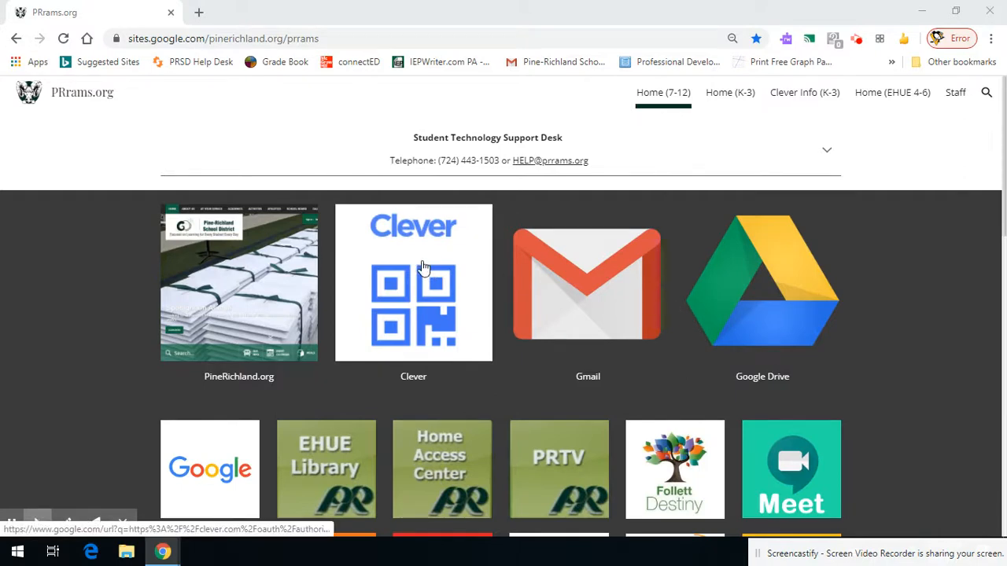
pyautogui.moveTo(411, 253)
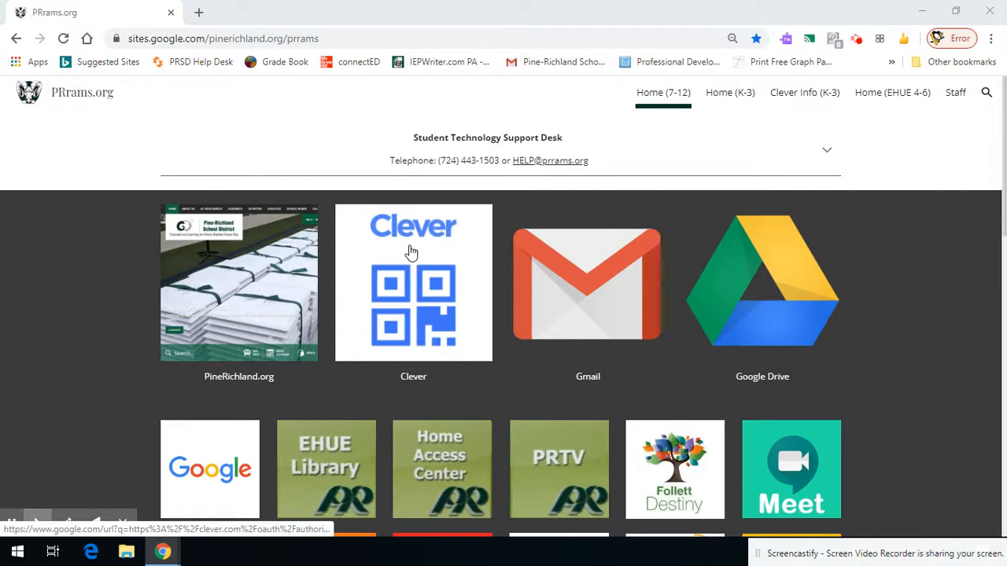
# Step: Enter Clever and launch the Amplify Curriculum favorite from the teacher homeroom
pyautogui.click(413, 282)
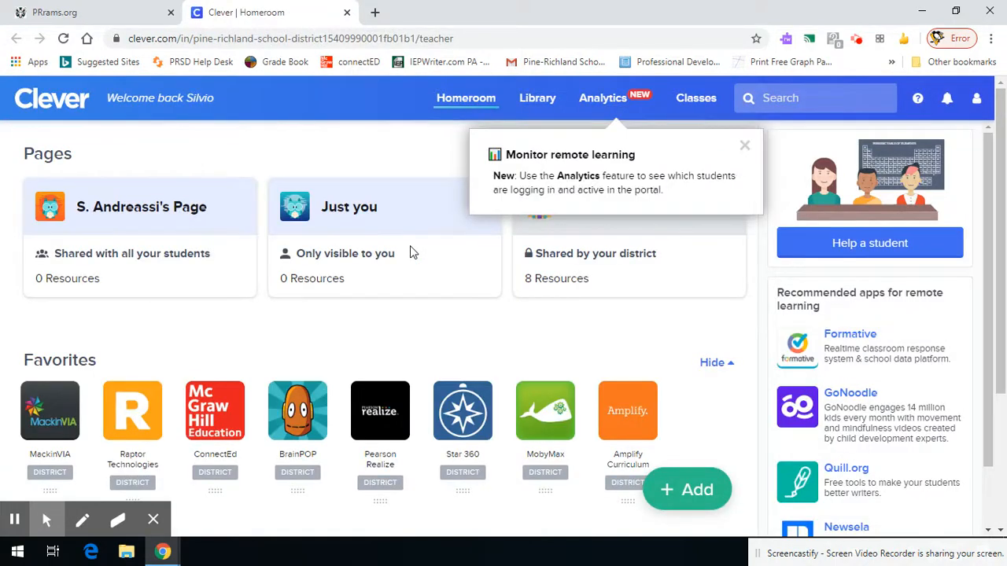
pyautogui.click(628, 410)
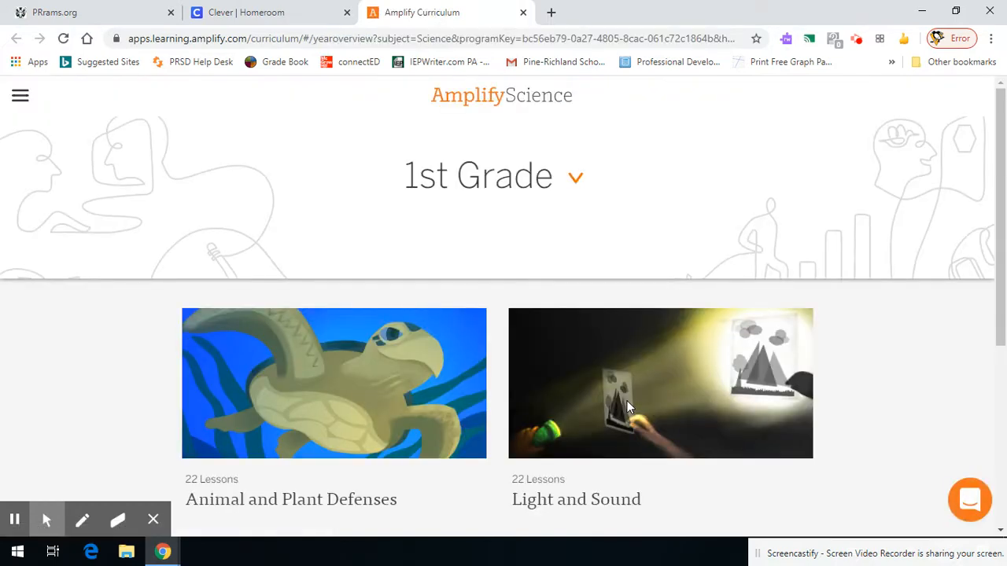
# Step: Use the navigation menu to reach the Elementary Student Apps page
pyautogui.click(20, 95)
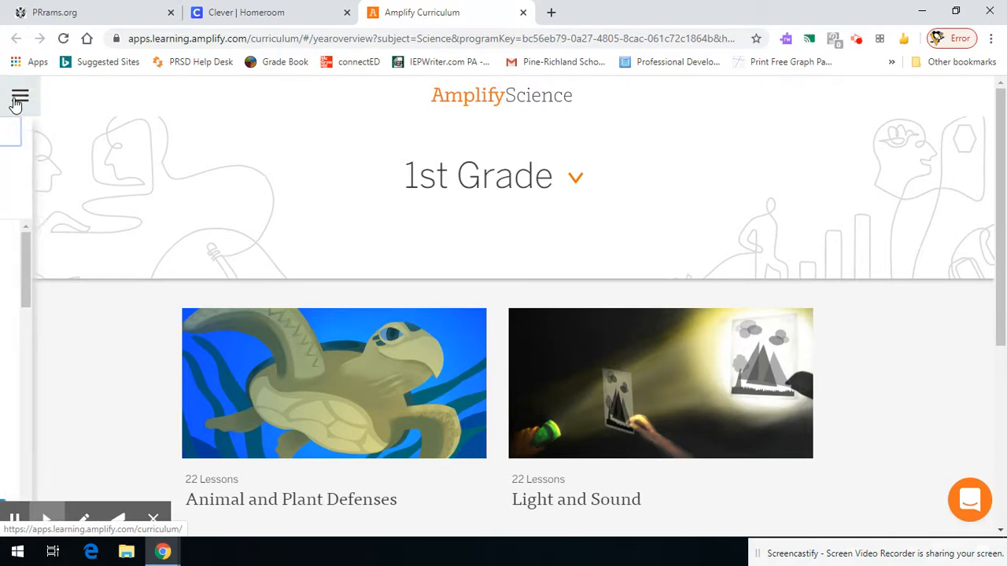
pyautogui.click(20, 95)
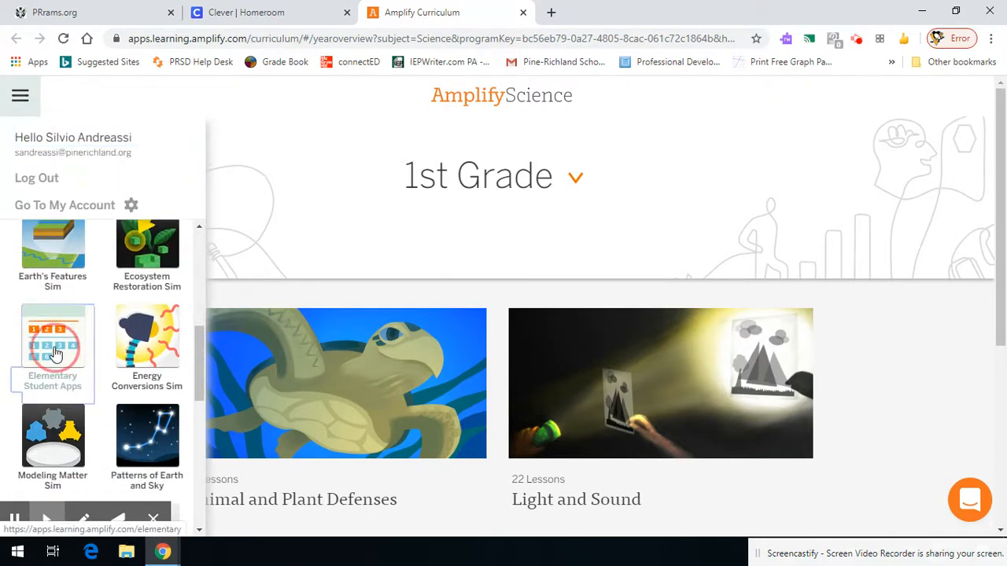
pyautogui.click(53, 338)
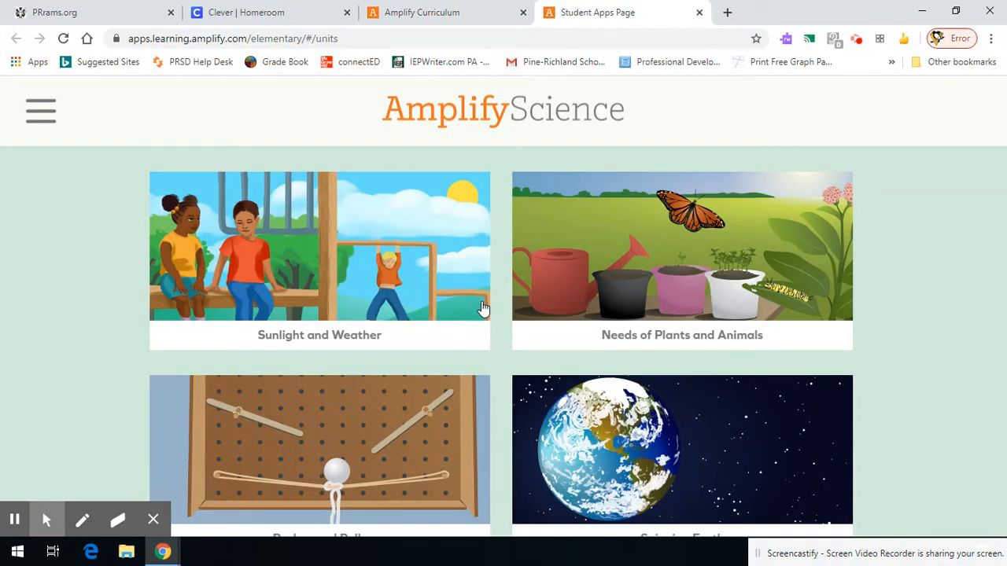
# Step: Open the Modeling Matter unit and launch its 1.6 Chromatography Model tool
pyautogui.scroll(-3)
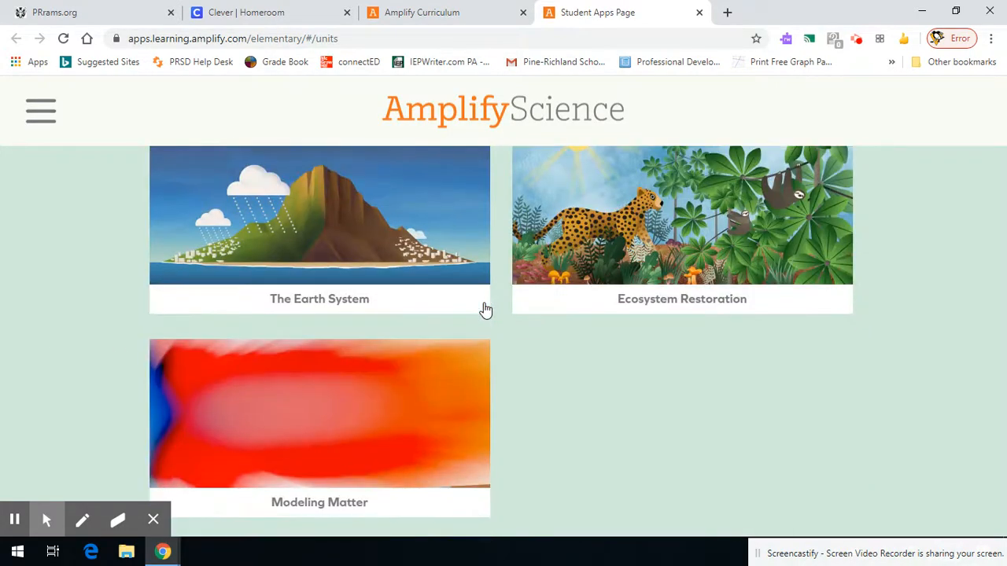
pyautogui.click(320, 413)
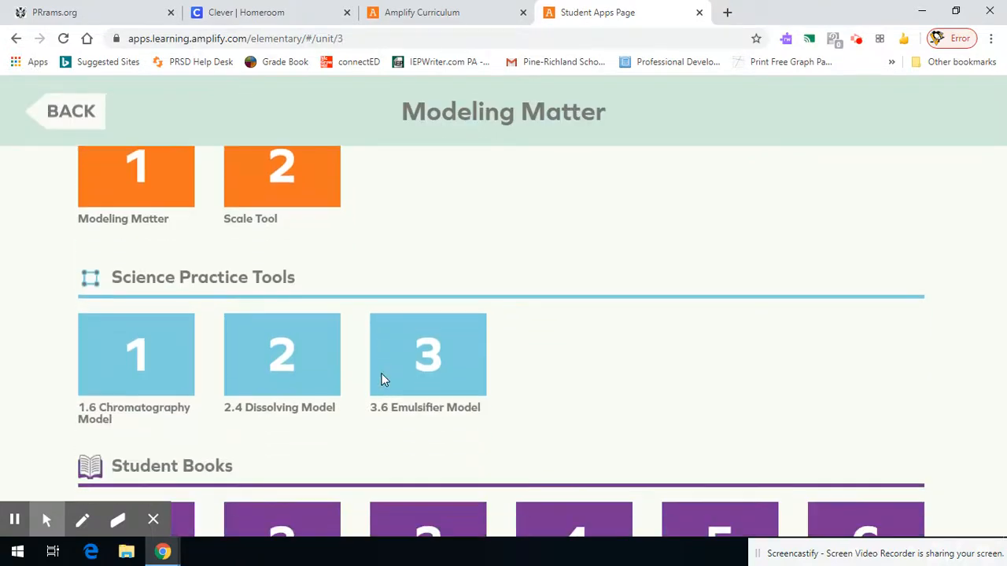
pyautogui.scroll(-3)
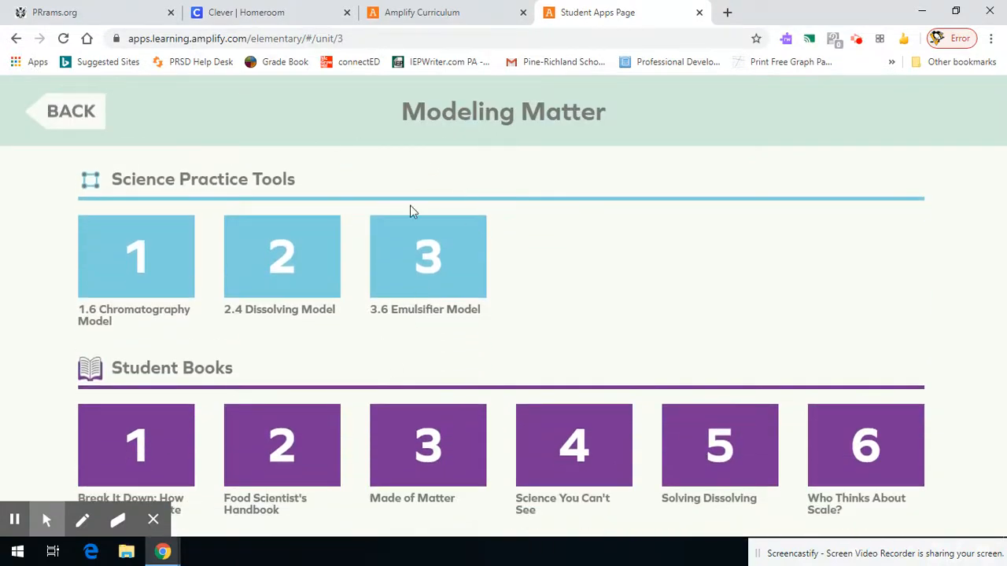
pyautogui.scroll(3)
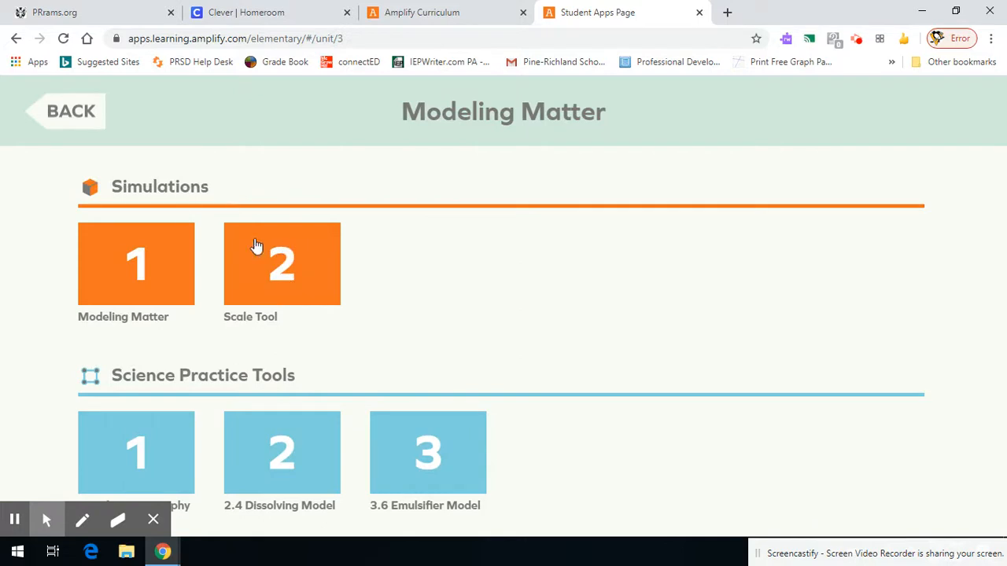
pyautogui.scroll(-3)
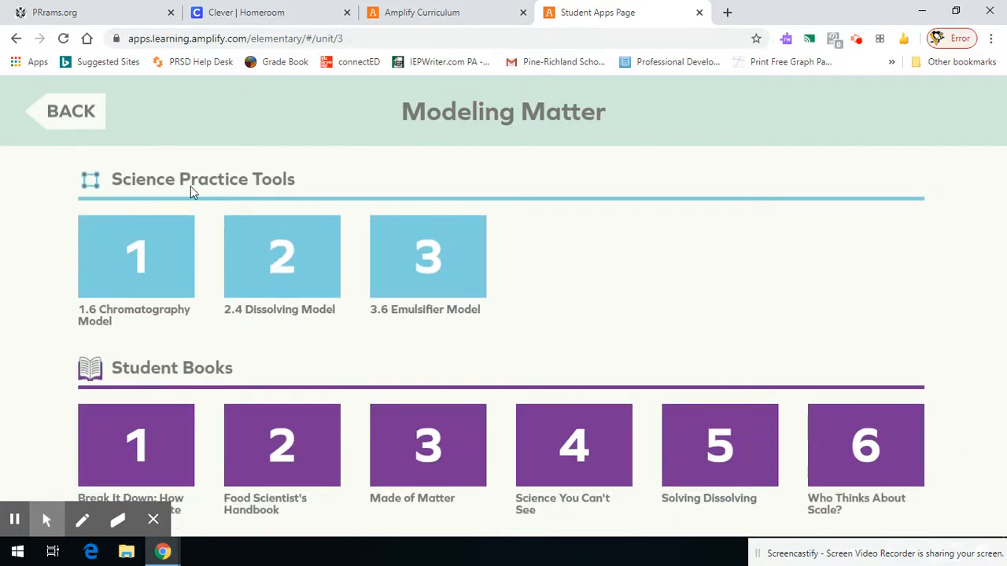
pyautogui.moveTo(151, 248)
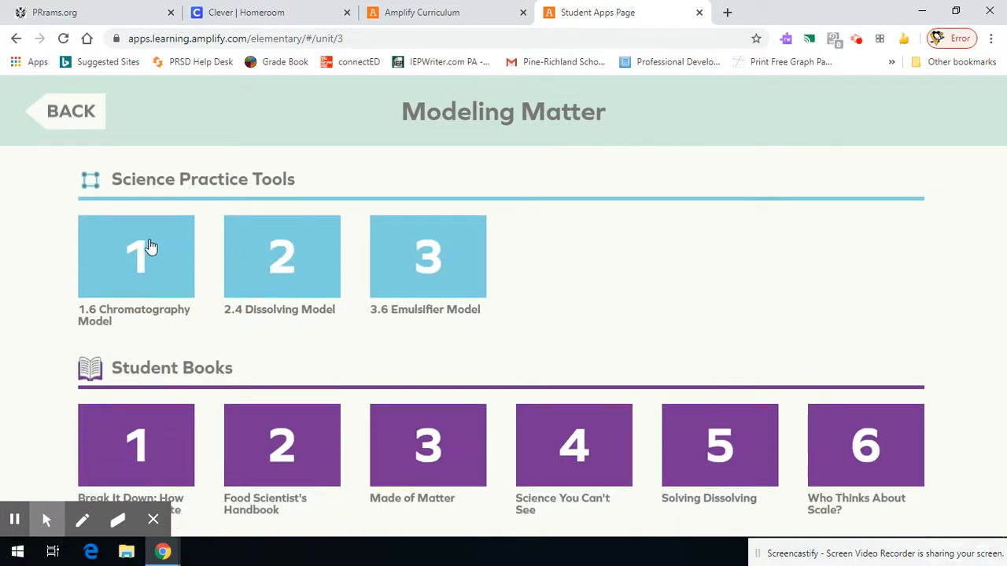
pyautogui.moveTo(123, 326)
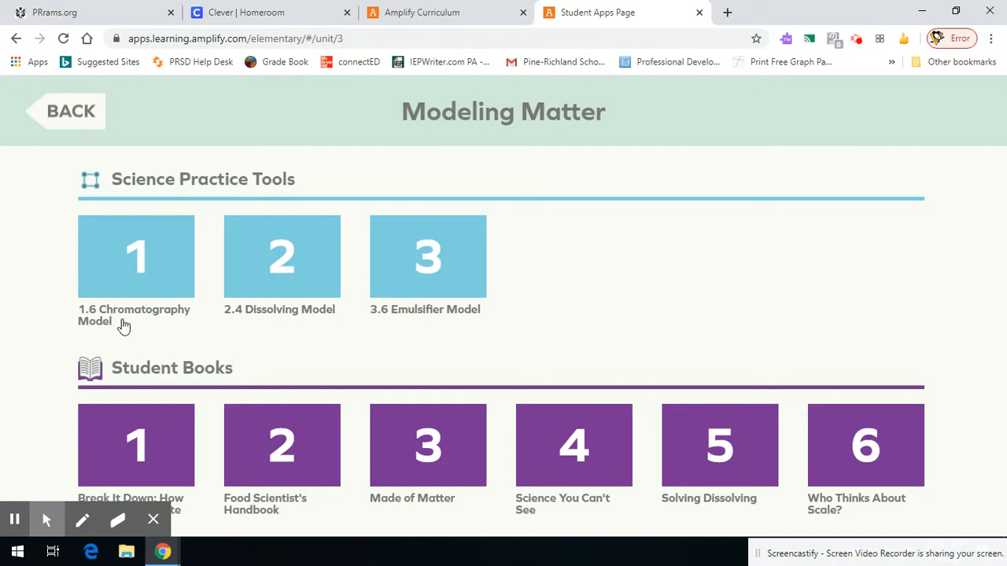
pyautogui.click(136, 255)
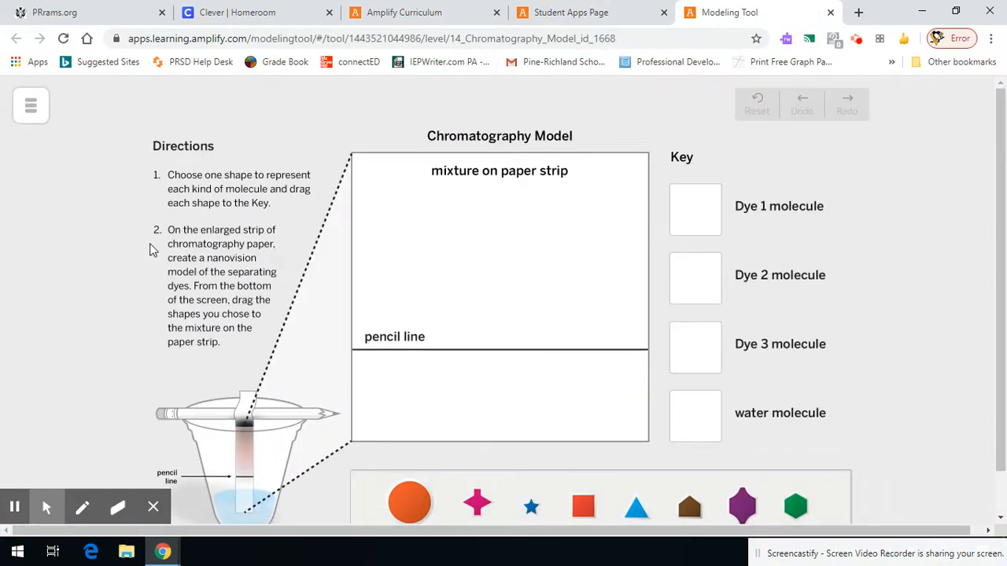
pyautogui.moveTo(354, 252)
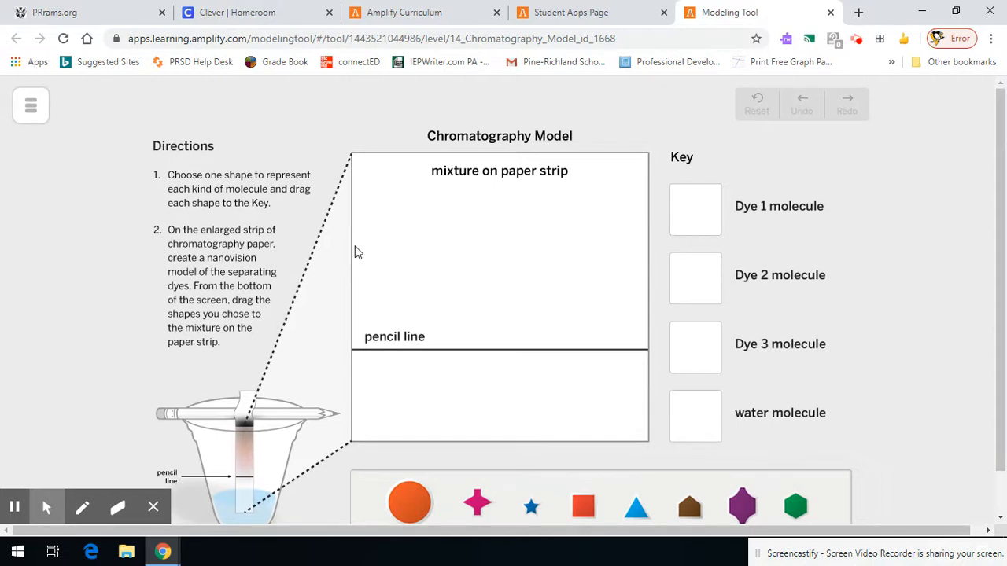
pyautogui.moveTo(351, 258)
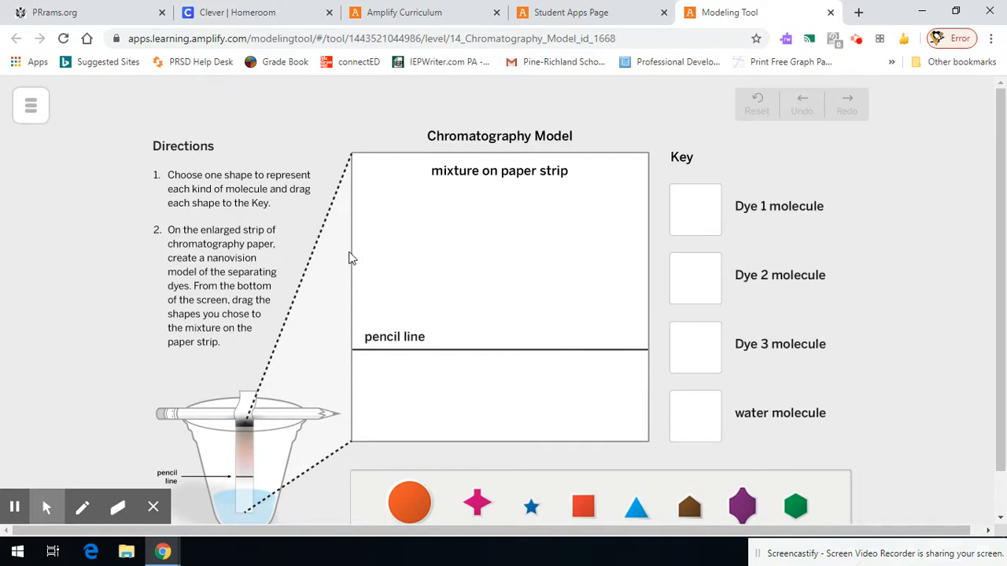
pyautogui.moveTo(377, 274)
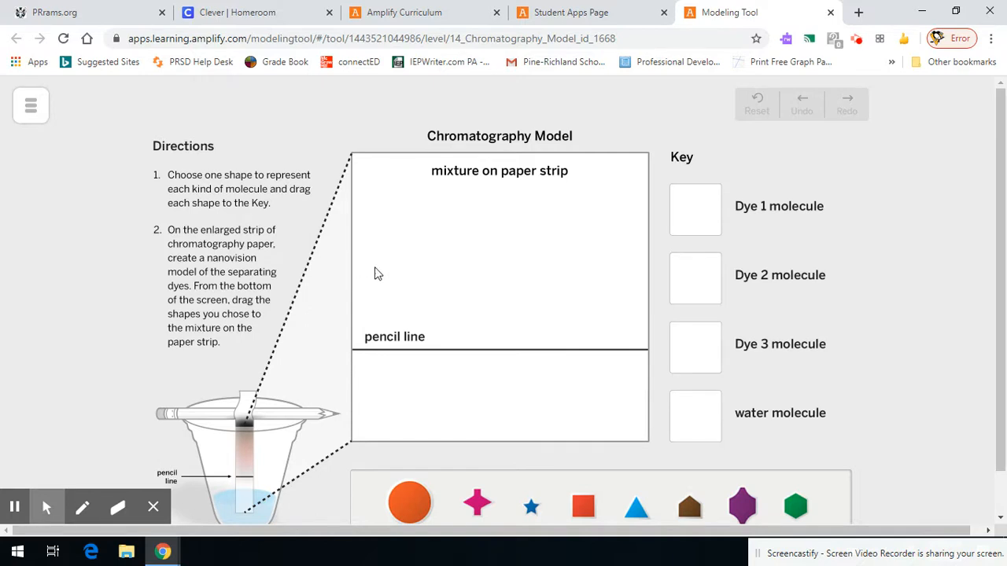
pyautogui.moveTo(386, 286)
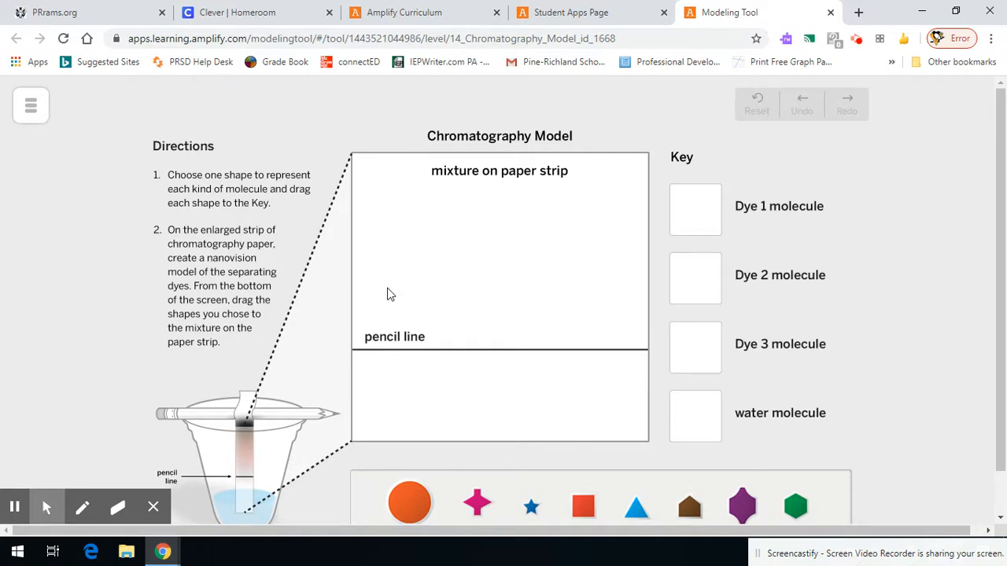
pyautogui.moveTo(392, 289)
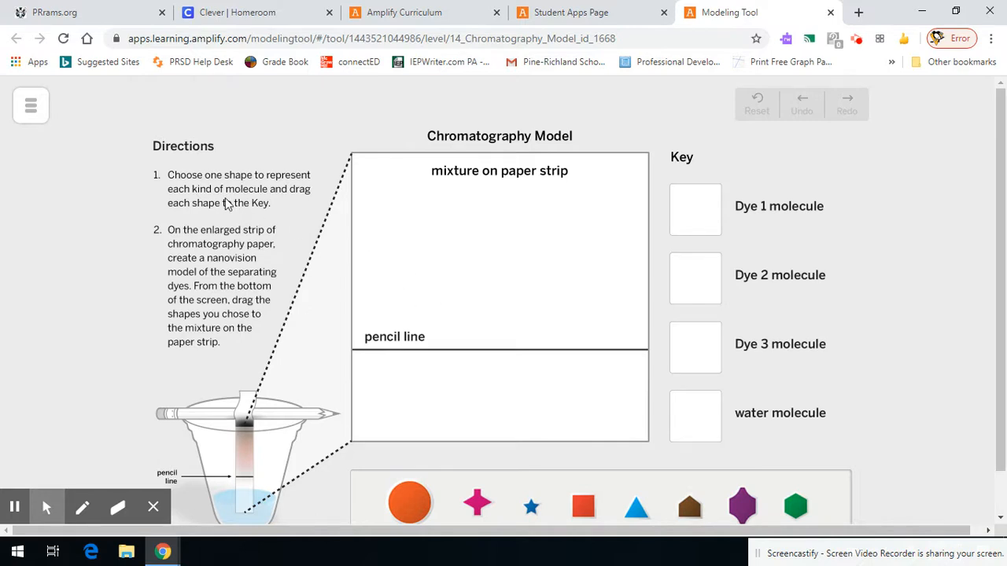
pyautogui.moveTo(478, 505)
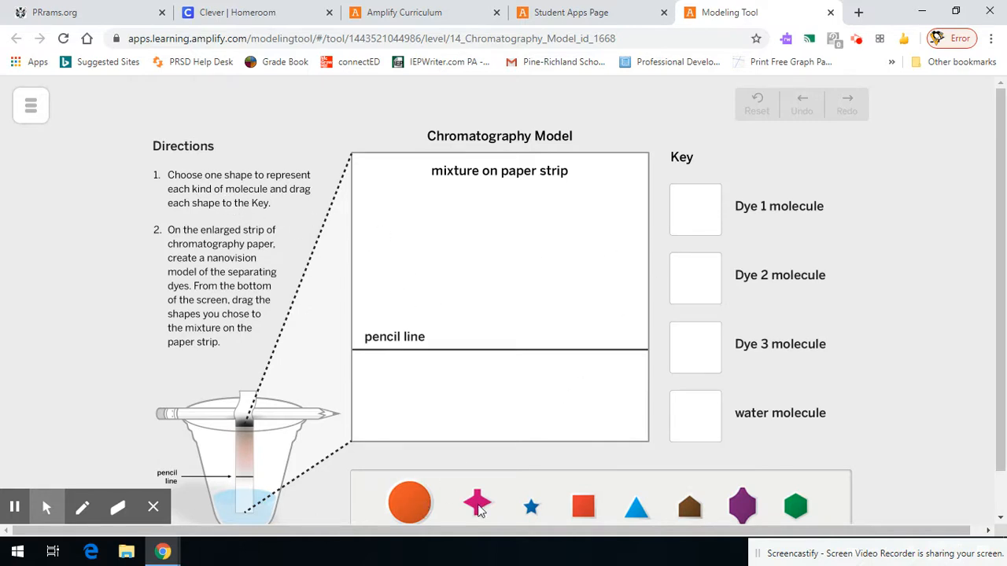
pyautogui.moveTo(709, 340)
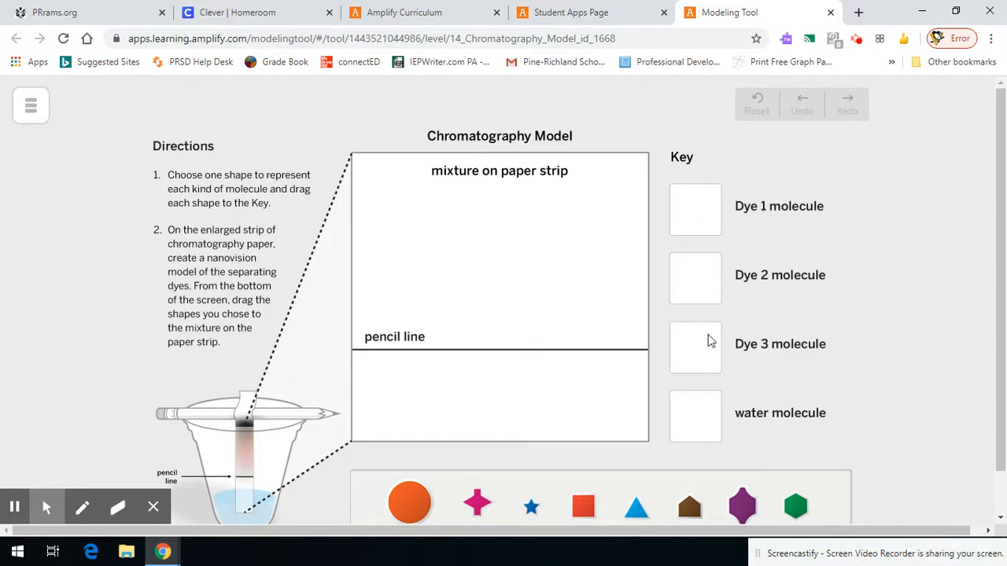
pyautogui.moveTo(784, 423)
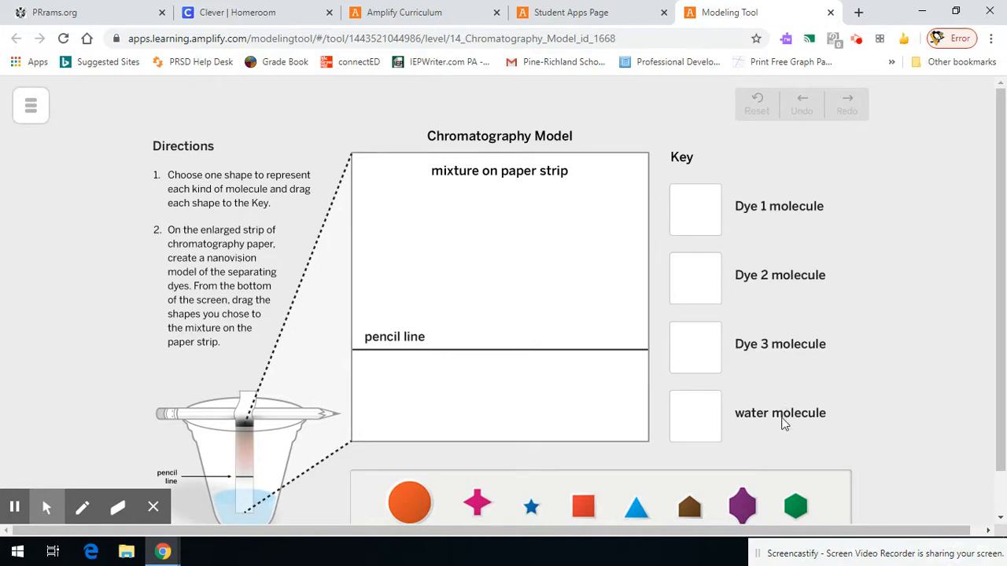
# Step: Assign orange circle to Dye 1, pink cross to Dye 2, green hexagon to Dye 3, star to water
pyautogui.moveTo(409, 502); pyautogui.dragTo(478, 472)
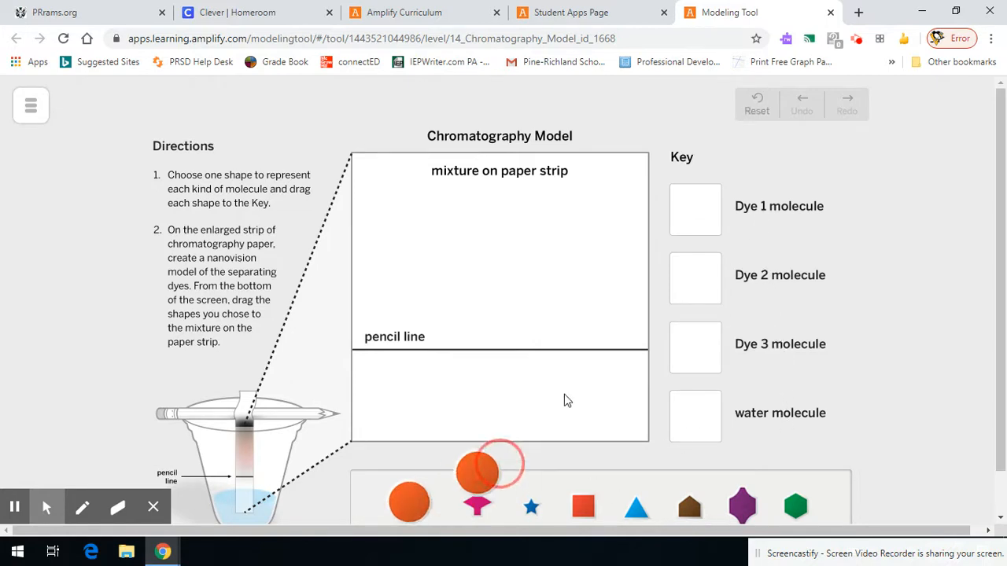
pyautogui.moveTo(478, 470); pyautogui.dragTo(694, 208)
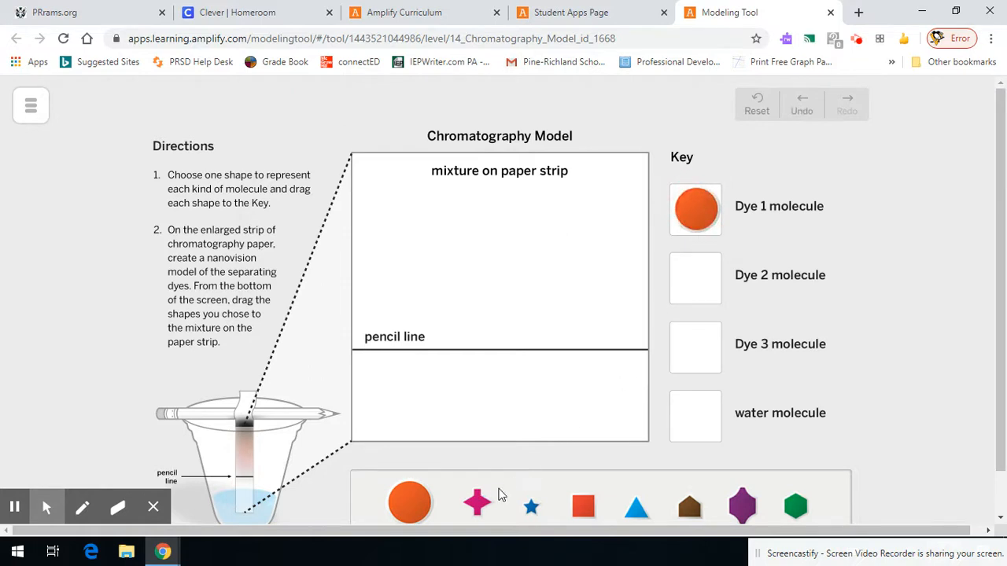
pyautogui.moveTo(477, 502); pyautogui.dragTo(695, 278)
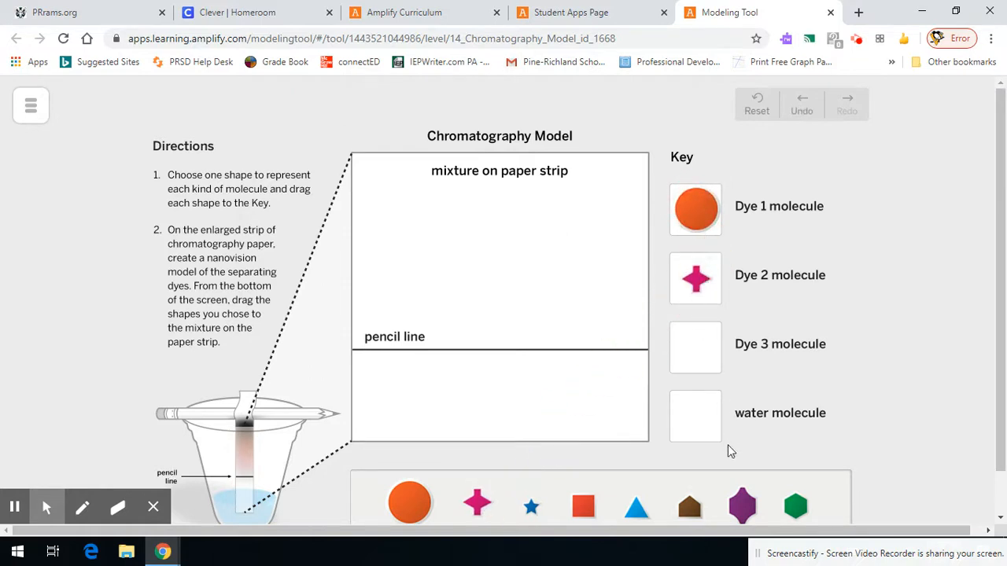
pyautogui.moveTo(773, 508)
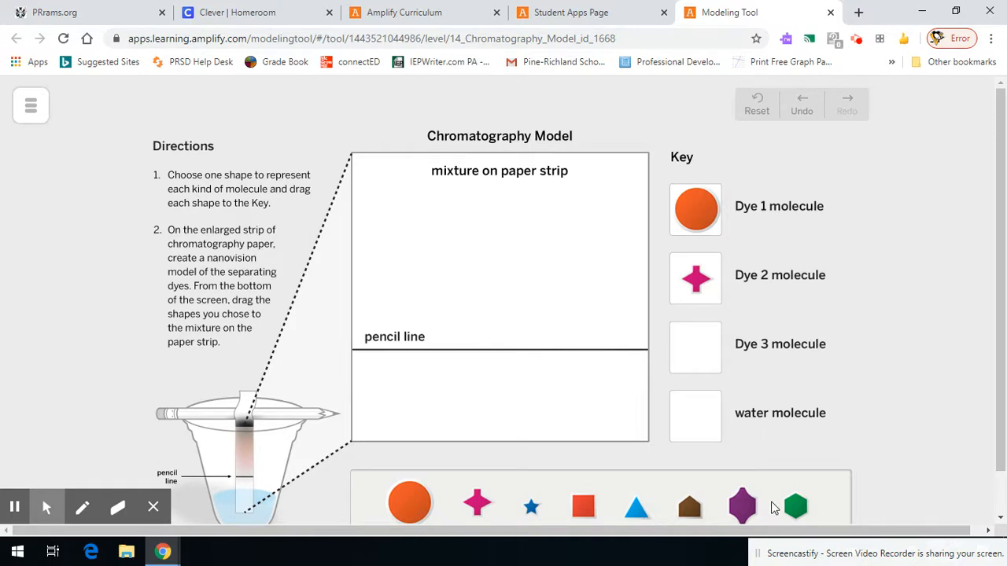
pyautogui.moveTo(794, 507); pyautogui.dragTo(698, 345)
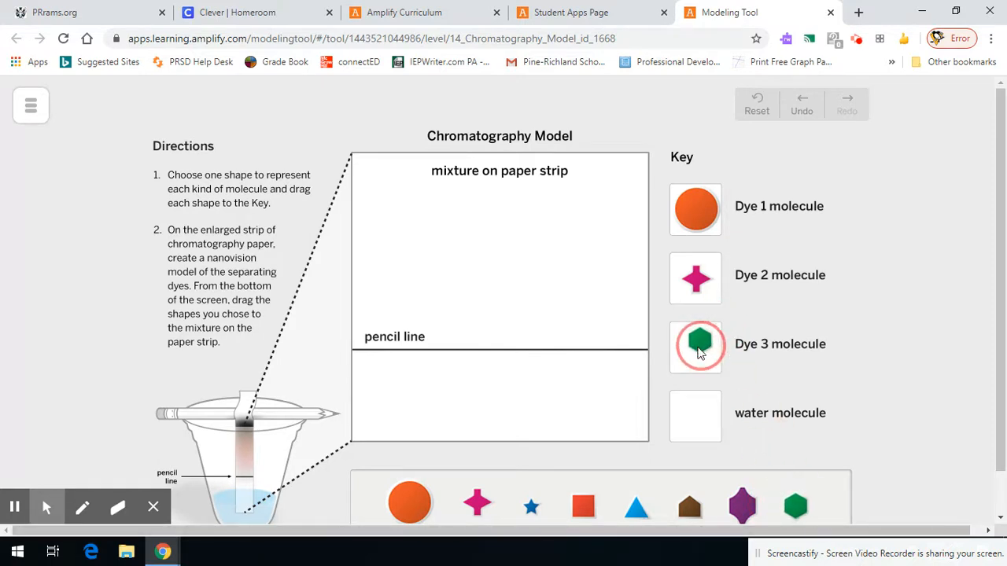
pyautogui.moveTo(531, 506); pyautogui.dragTo(695, 416)
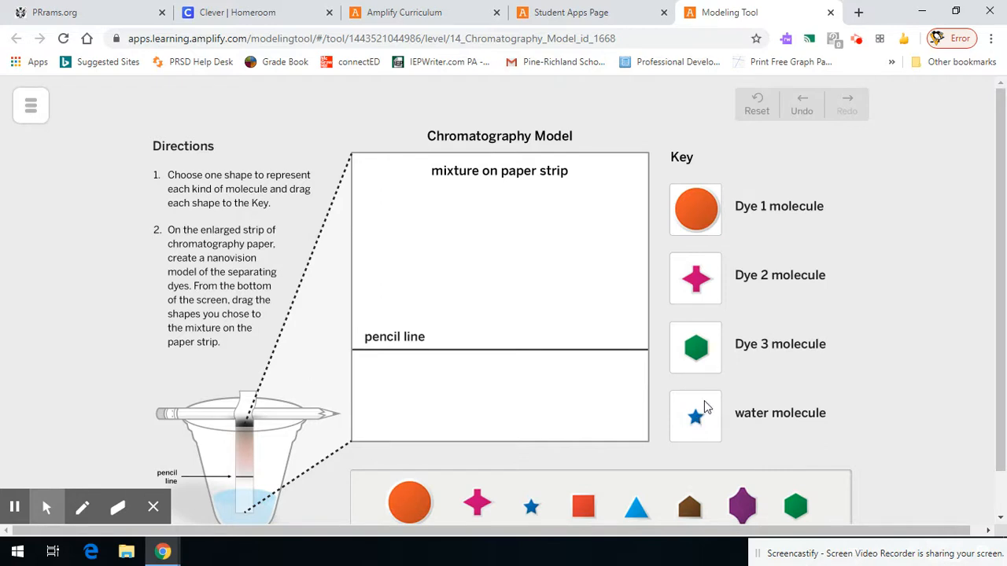
pyautogui.moveTo(449, 397)
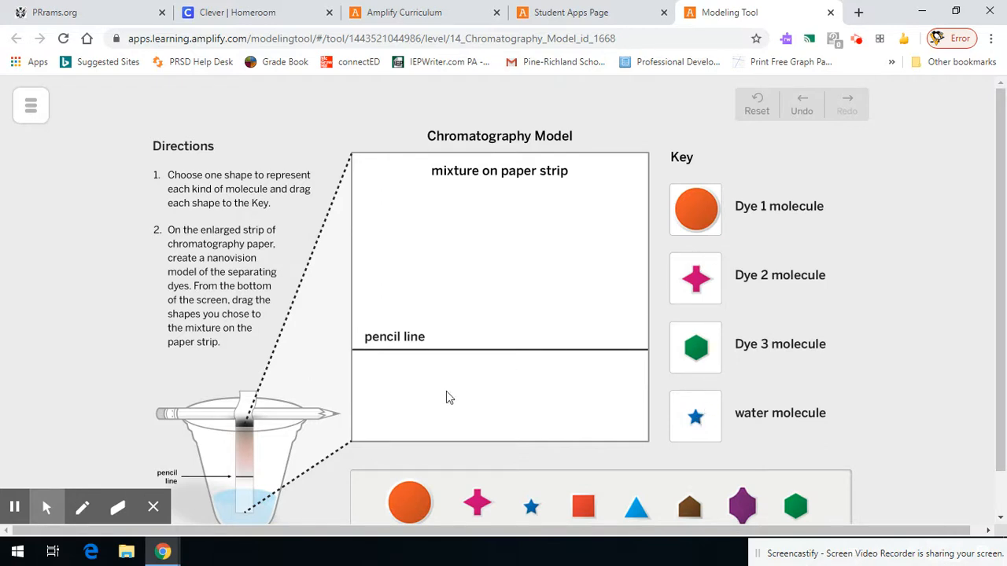
pyautogui.moveTo(572, 402)
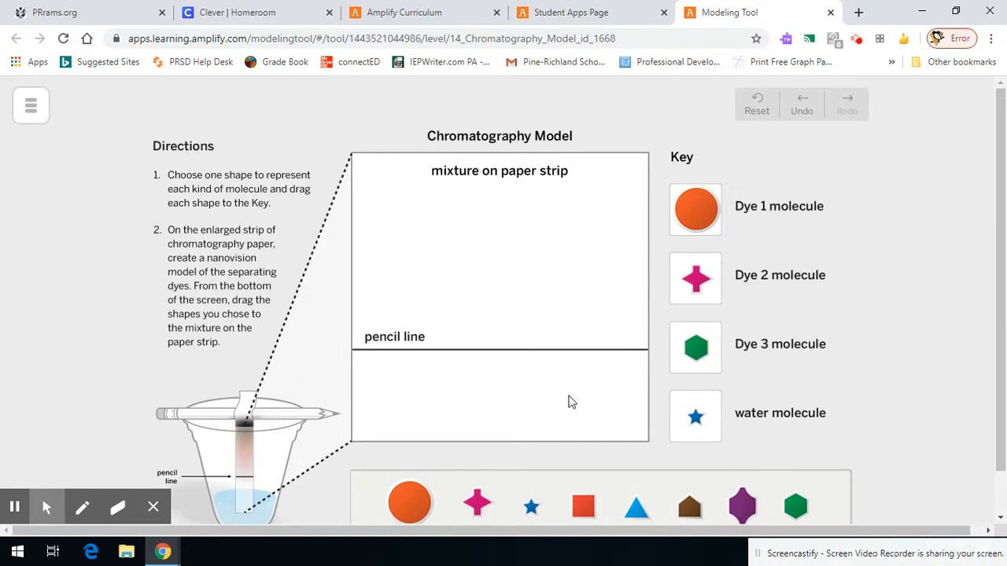
pyautogui.moveTo(681, 266)
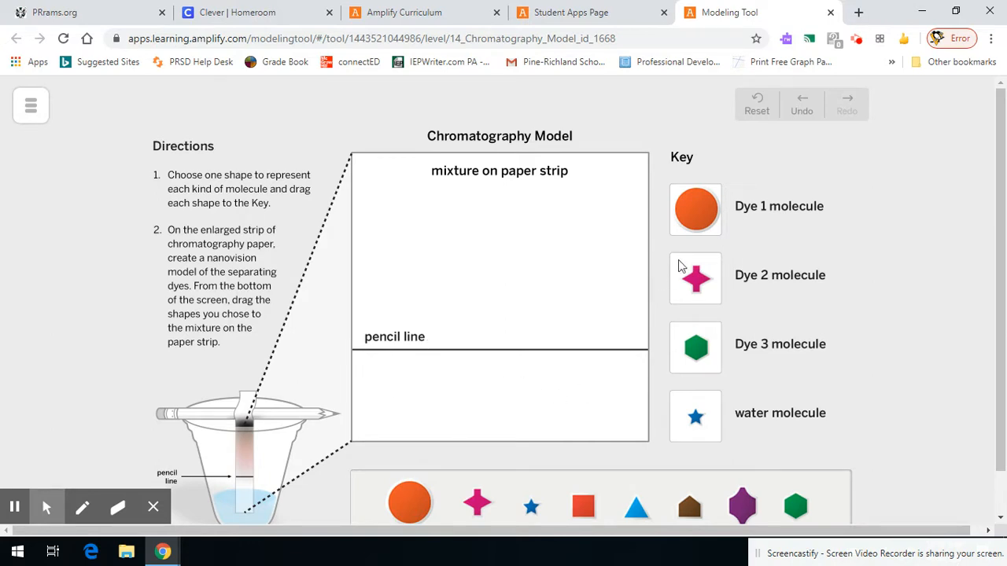
# Step: Drop orange circles, pink crosses, green hexagons and blue stars below the pencil line
pyautogui.moveTo(409, 501); pyautogui.dragTo(407, 397)
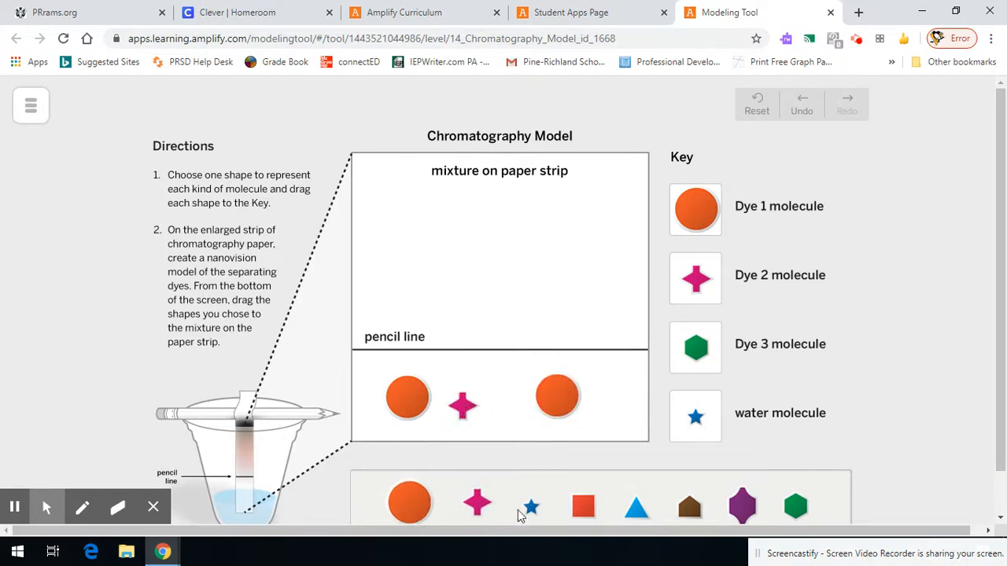
pyautogui.moveTo(583, 506); pyautogui.dragTo(583, 448)
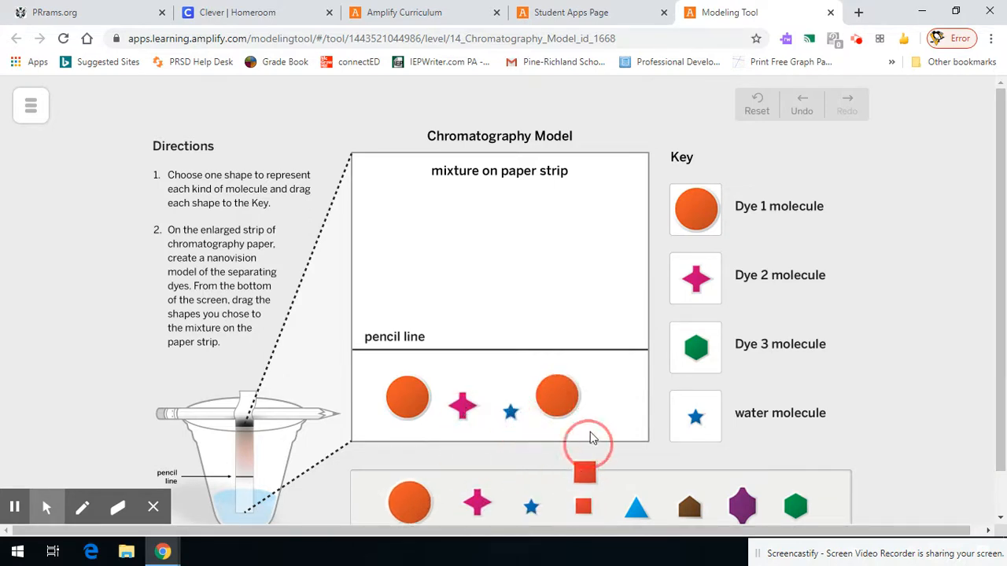
pyautogui.moveTo(583, 473); pyautogui.dragTo(595, 412)
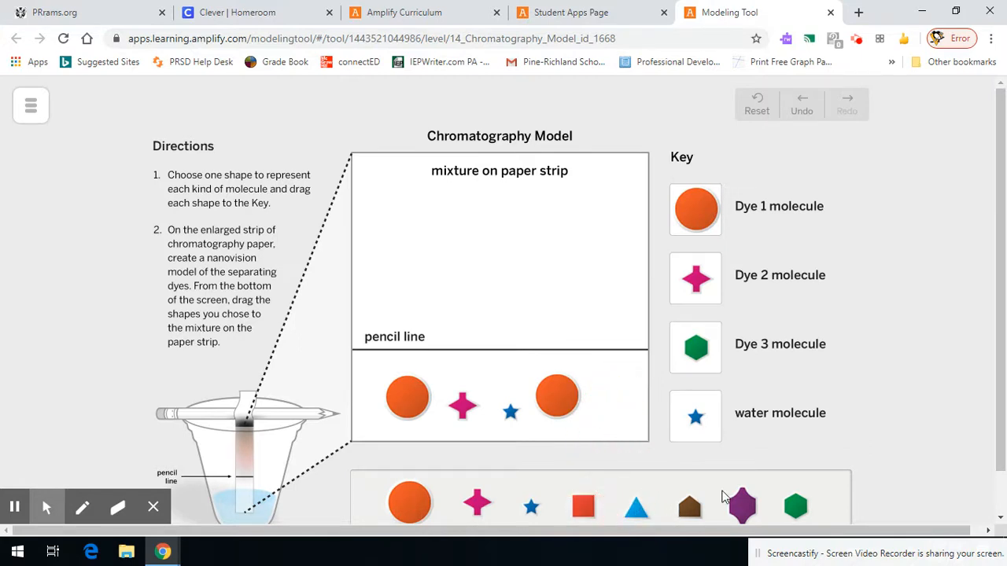
pyautogui.moveTo(795, 506); pyautogui.dragTo(608, 388)
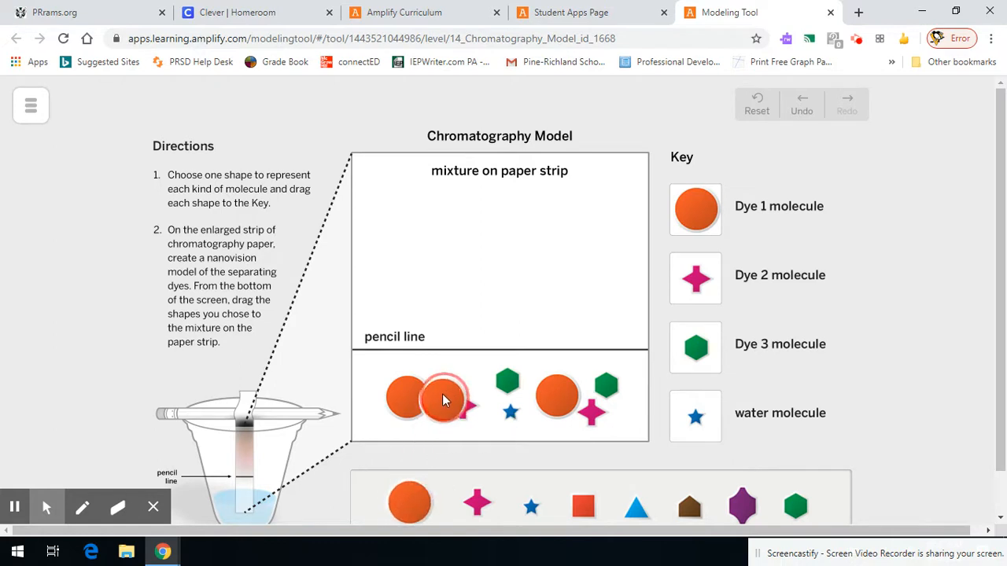
pyautogui.moveTo(445, 397); pyautogui.dragTo(373, 397)
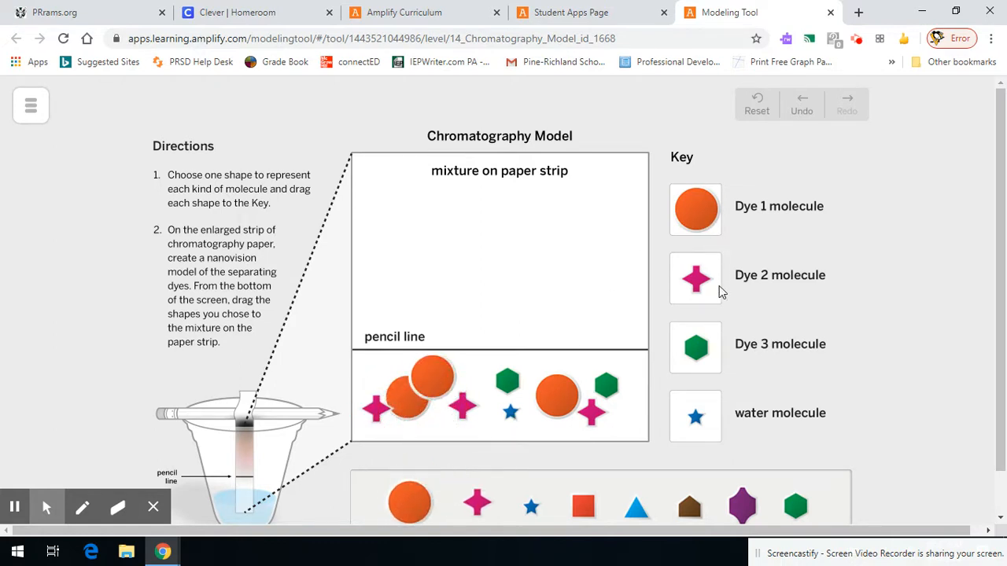
pyautogui.moveTo(681, 334)
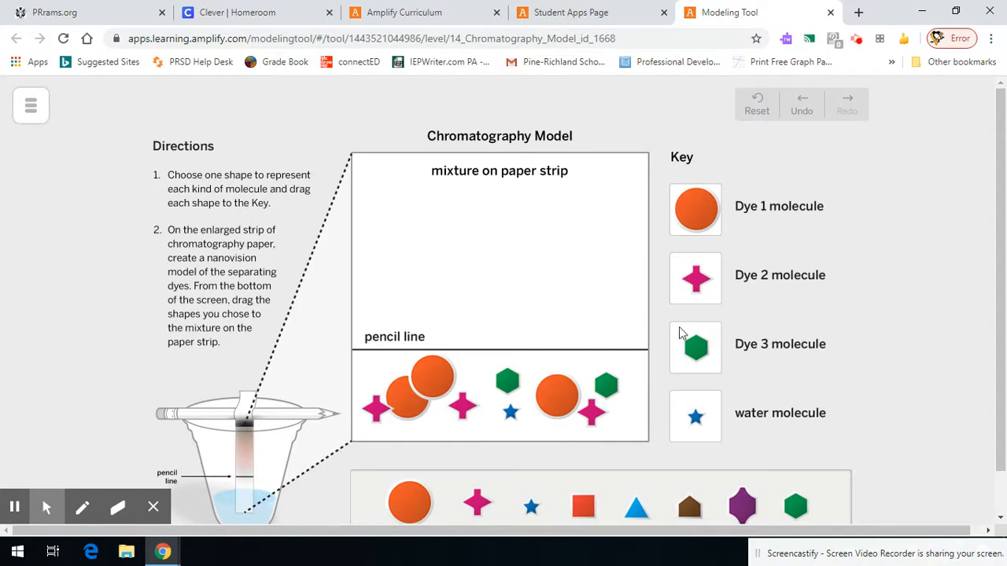
pyautogui.moveTo(800, 513)
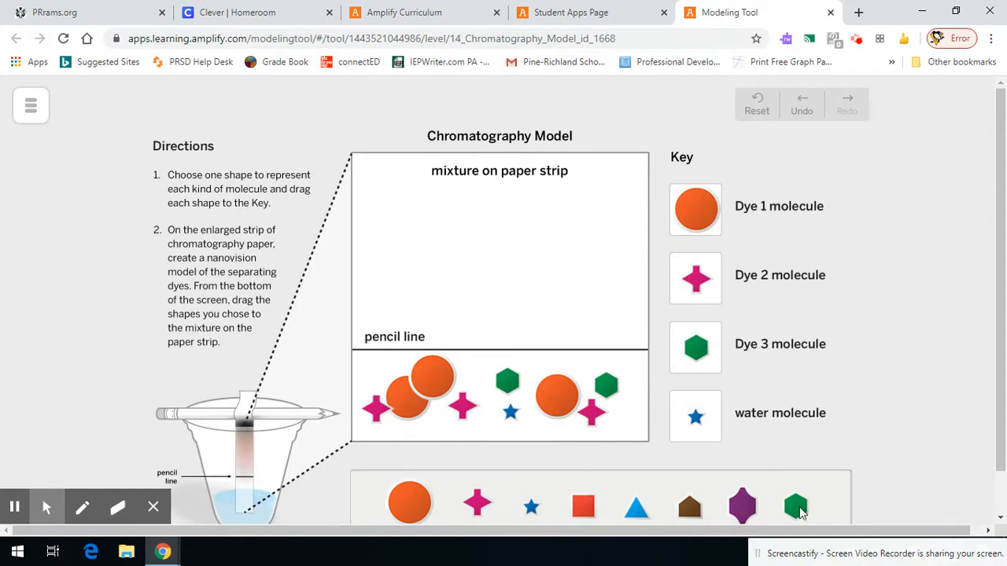
pyautogui.moveTo(794, 506); pyautogui.dragTo(484, 374)
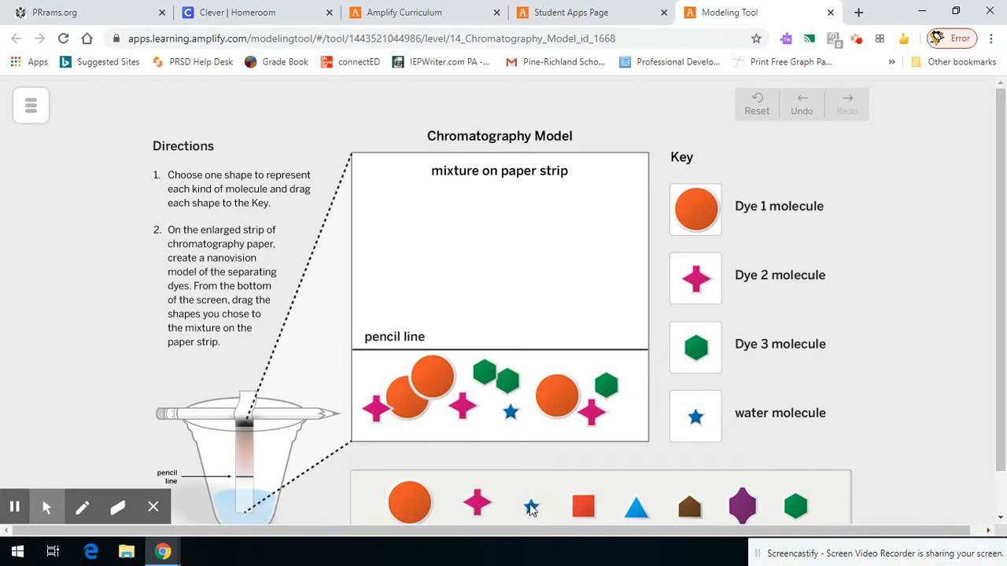
pyautogui.moveTo(531, 507); pyautogui.dragTo(438, 421)
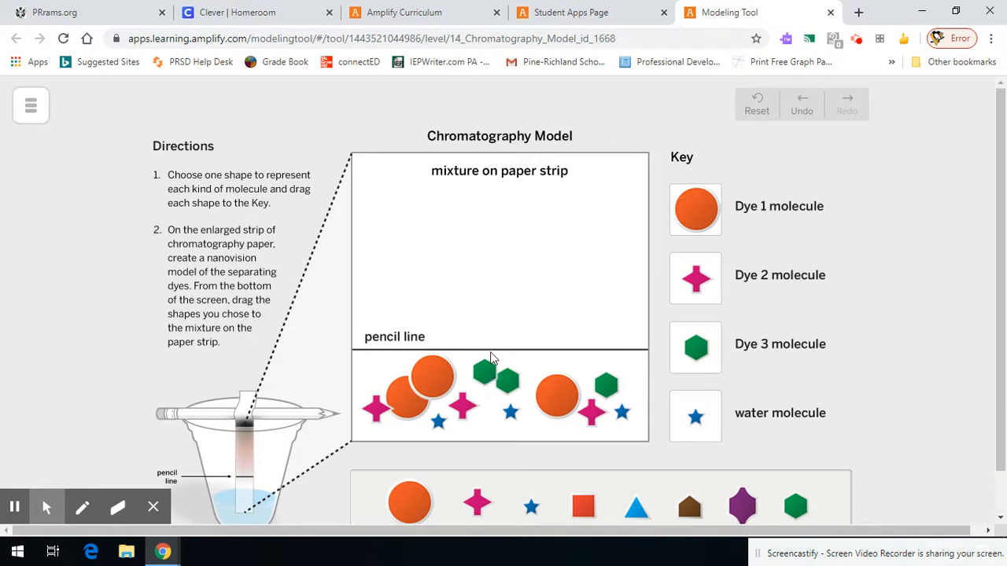
pyautogui.moveTo(475, 262)
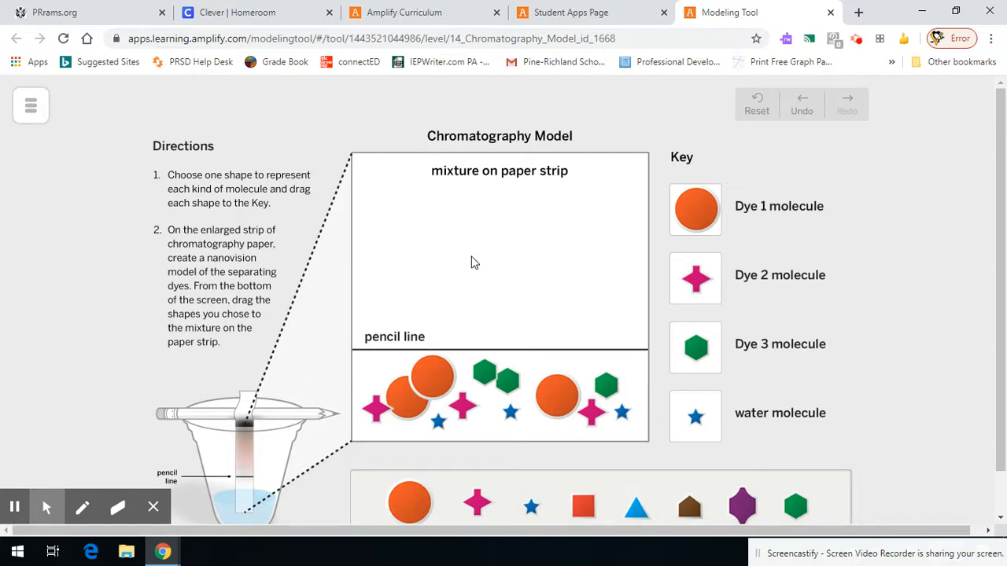
pyautogui.moveTo(467, 294)
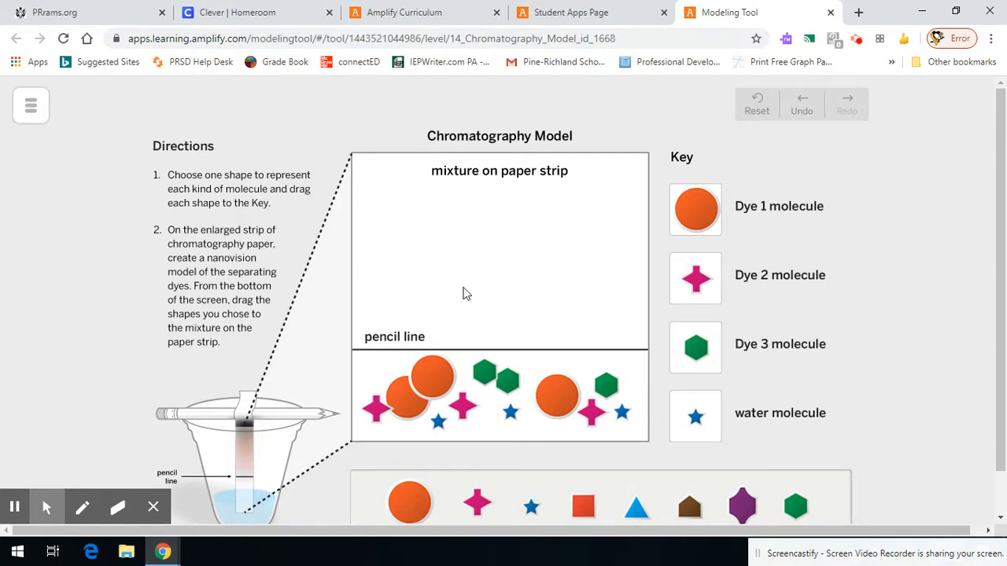
pyautogui.moveTo(427, 463)
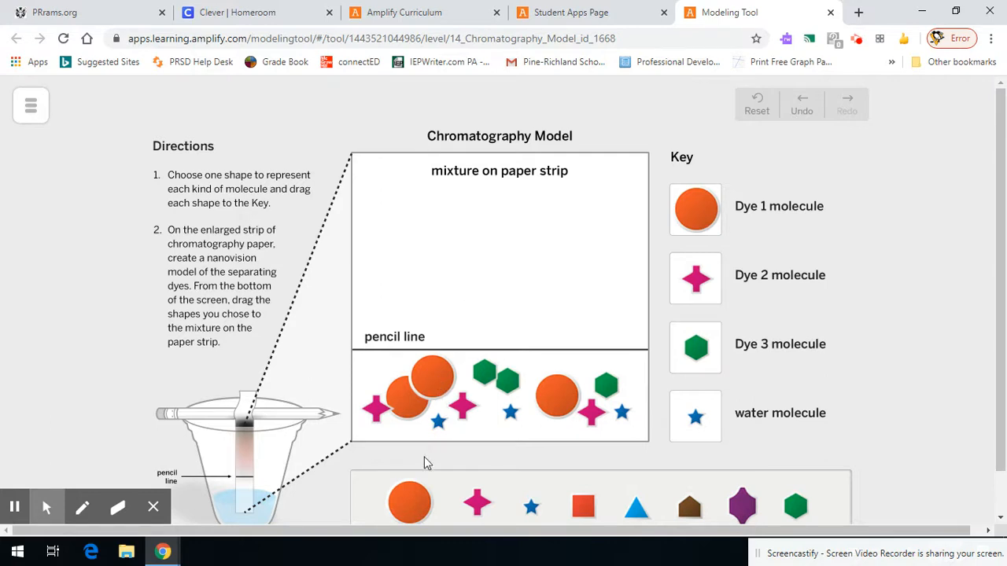
pyautogui.moveTo(409, 283)
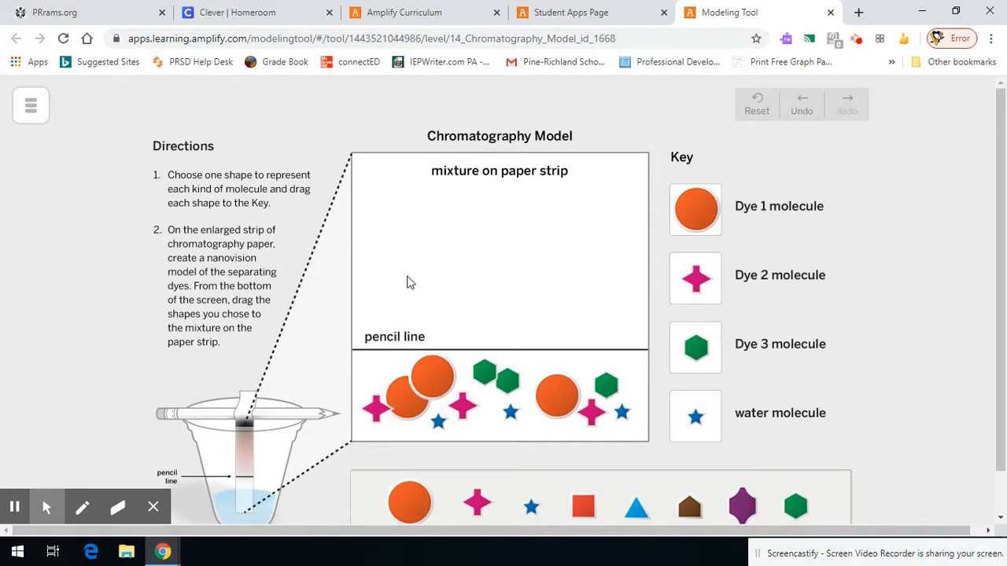
pyautogui.moveTo(578, 209)
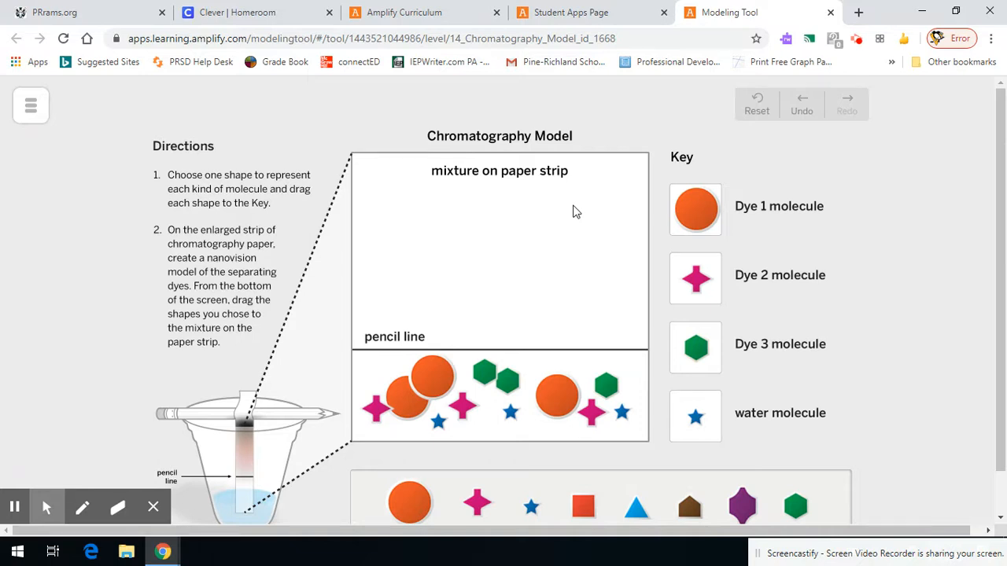
pyautogui.moveTo(509, 294)
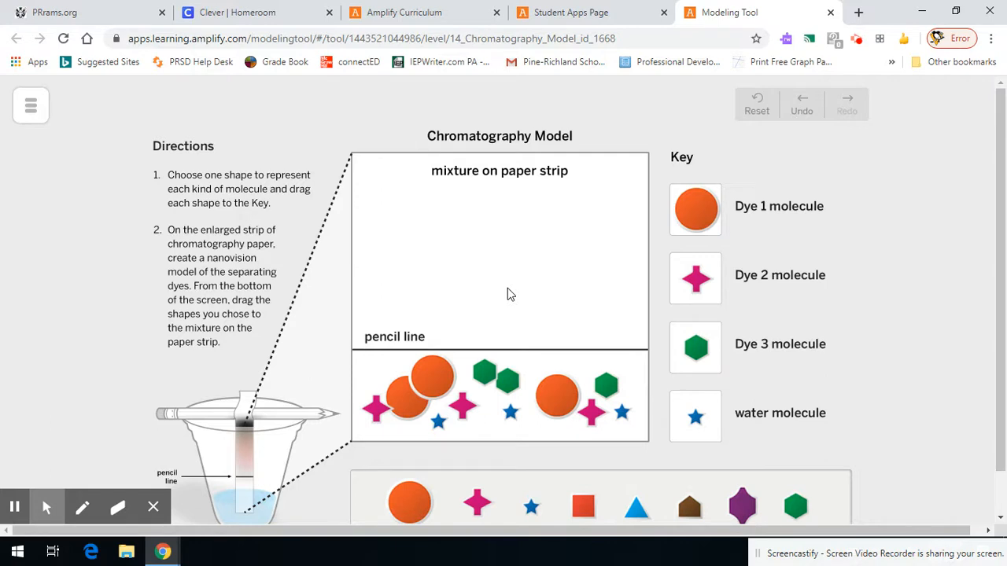
pyautogui.moveTo(512, 322)
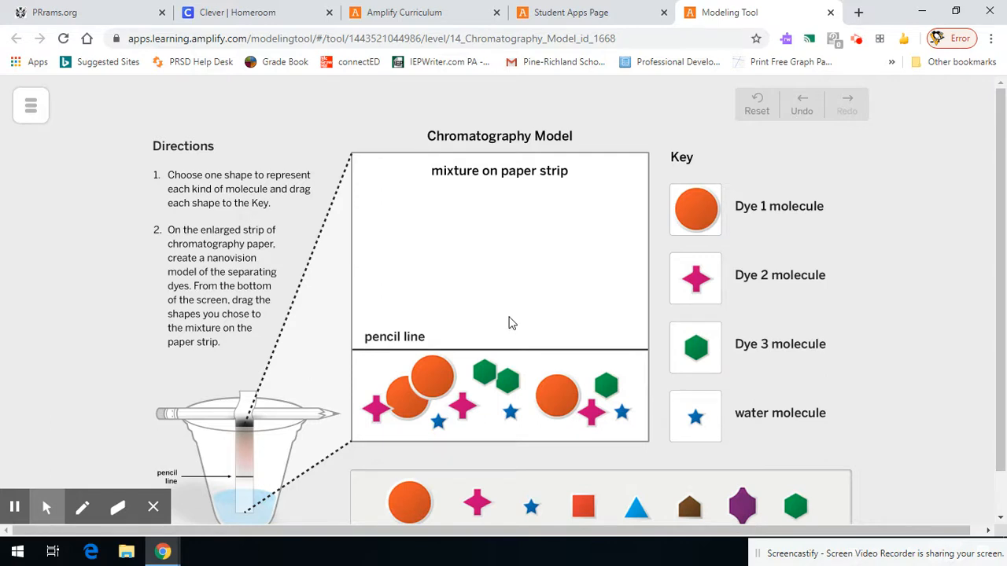
pyautogui.moveTo(439, 408)
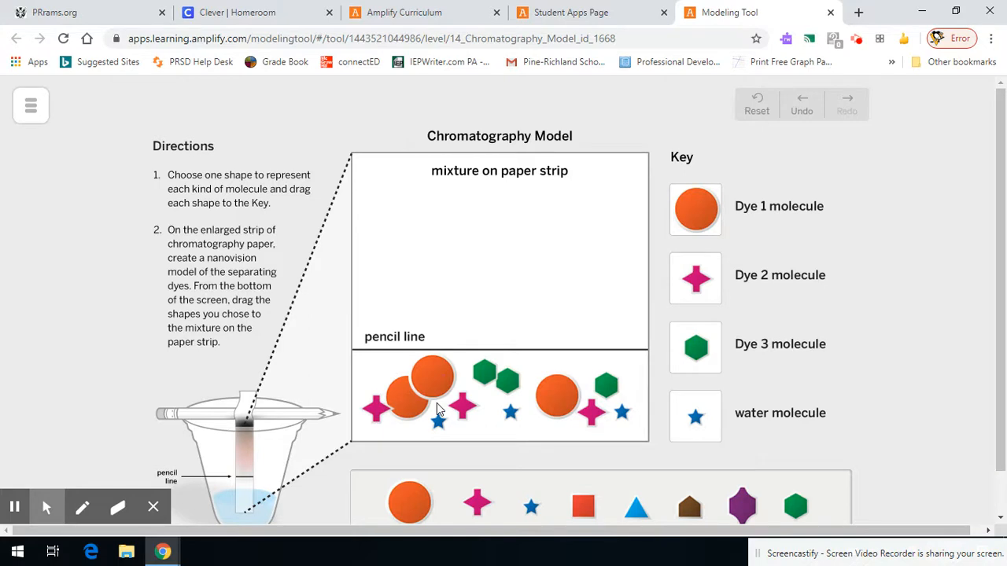
# Step: Lift an orange dye 1 molecule up the strip and return it below the pencil line
pyautogui.moveTo(433, 382); pyautogui.dragTo(448, 219)
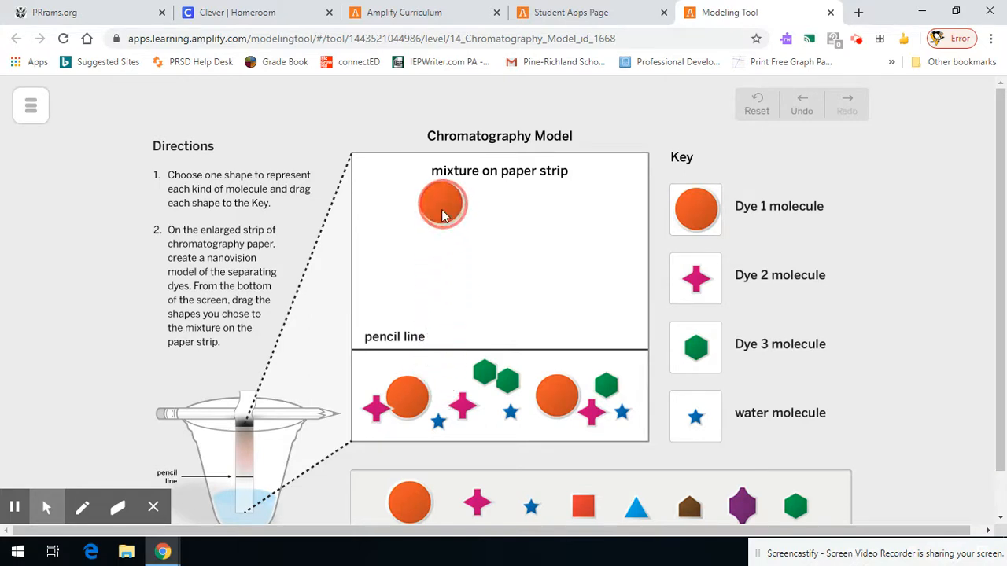
pyautogui.moveTo(443, 204); pyautogui.dragTo(505, 256)
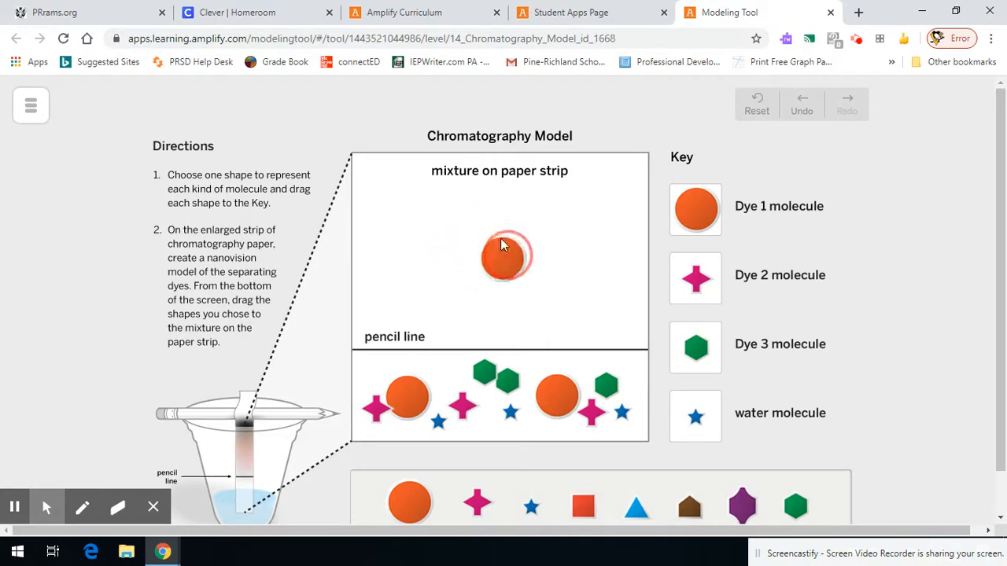
pyautogui.moveTo(507, 256); pyautogui.dragTo(417, 405)
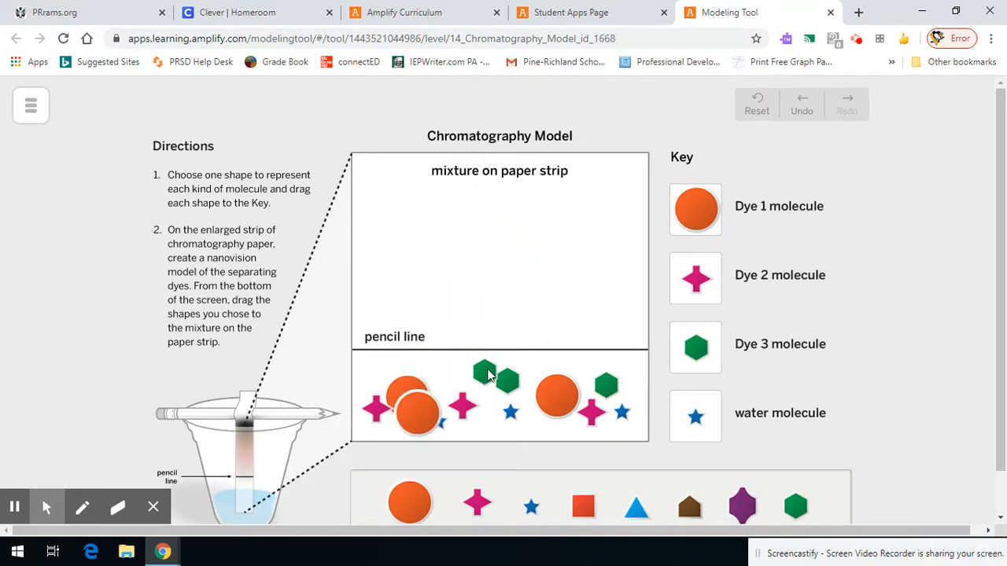
# Step: Lift a green dye 3 molecule up the strip and return it below the pencil line
pyautogui.moveTo(486, 371); pyautogui.dragTo(507, 271)
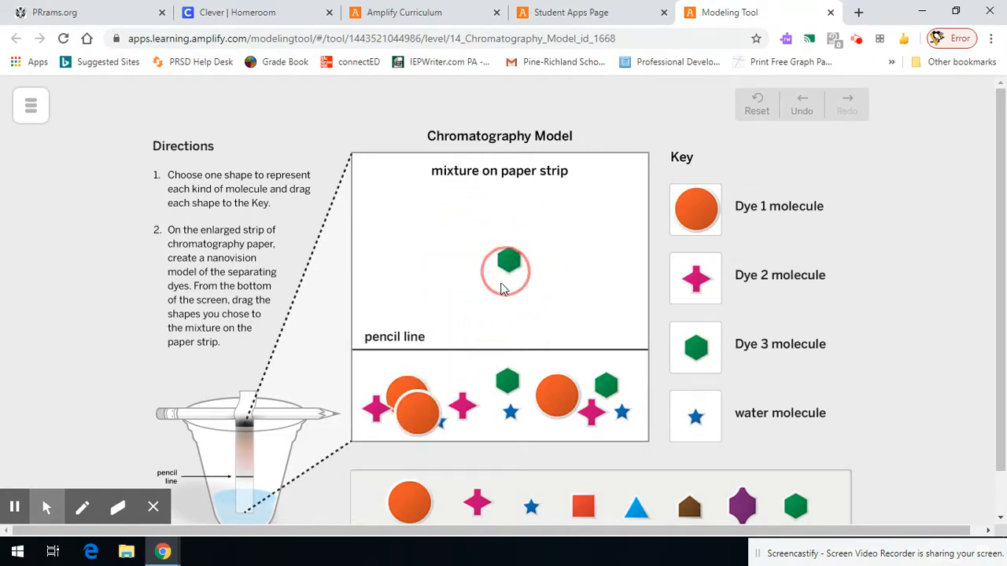
pyautogui.moveTo(505, 264); pyautogui.dragTo(517, 255)
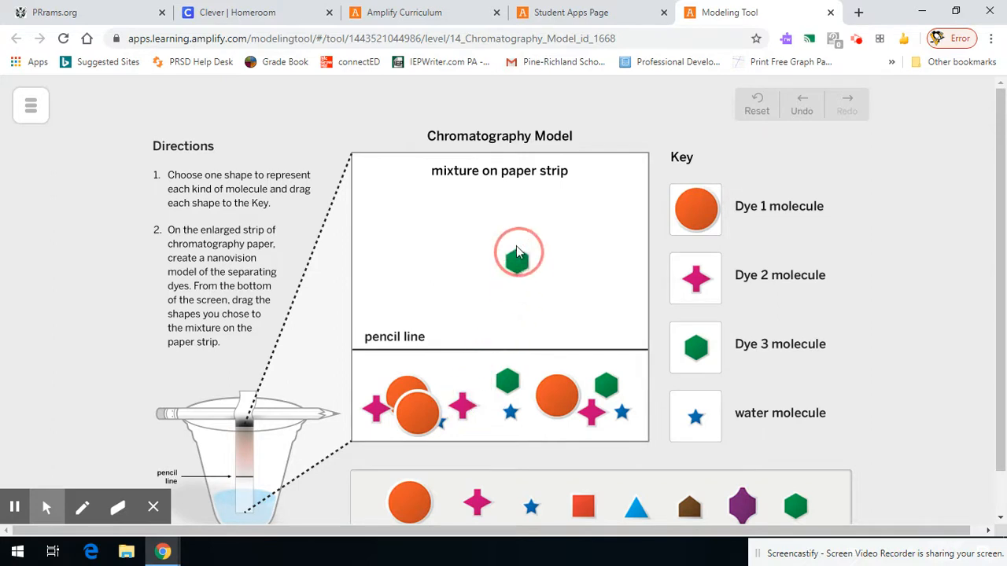
pyautogui.moveTo(517, 264); pyautogui.dragTo(490, 423)
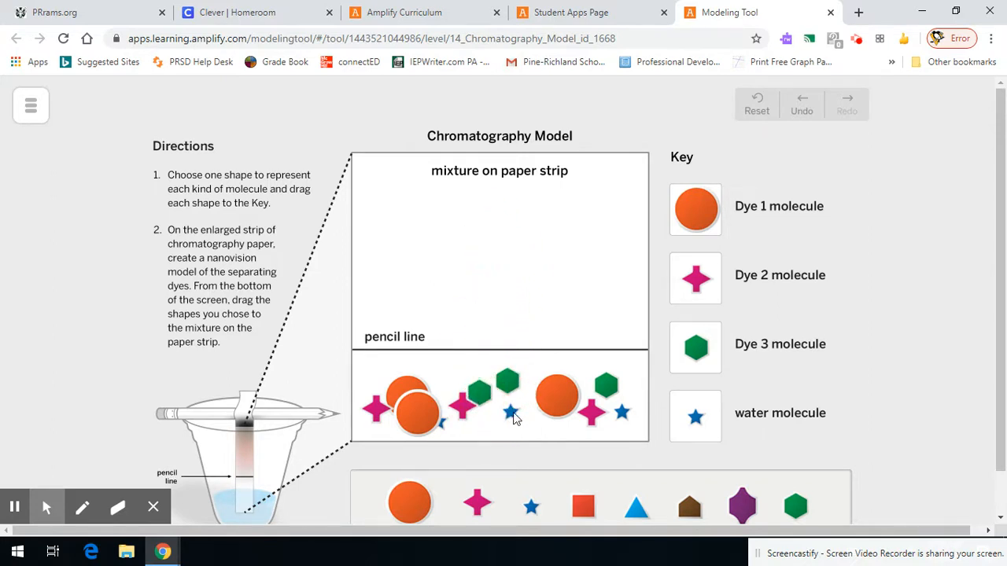
pyautogui.click(504, 422)
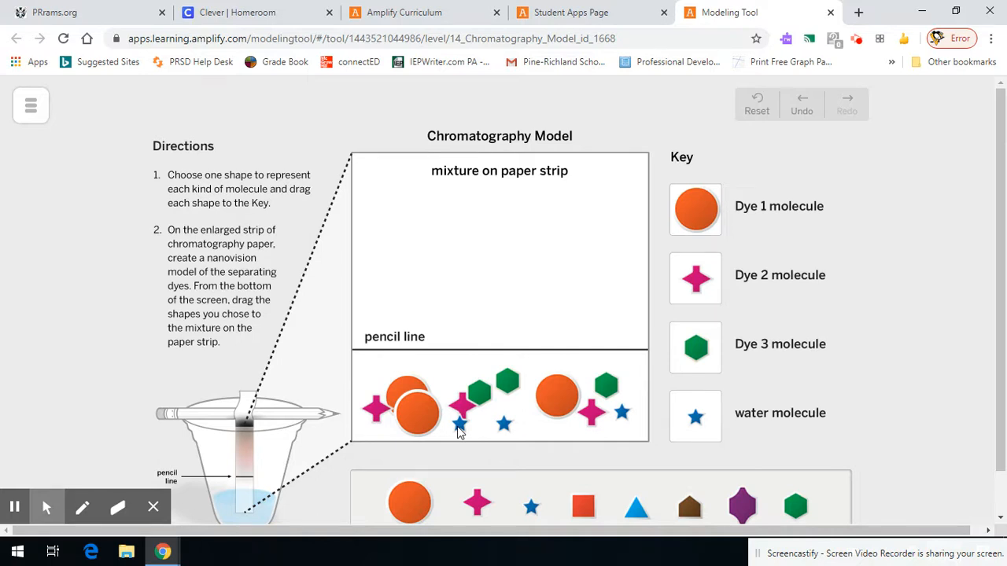
pyautogui.moveTo(452, 437)
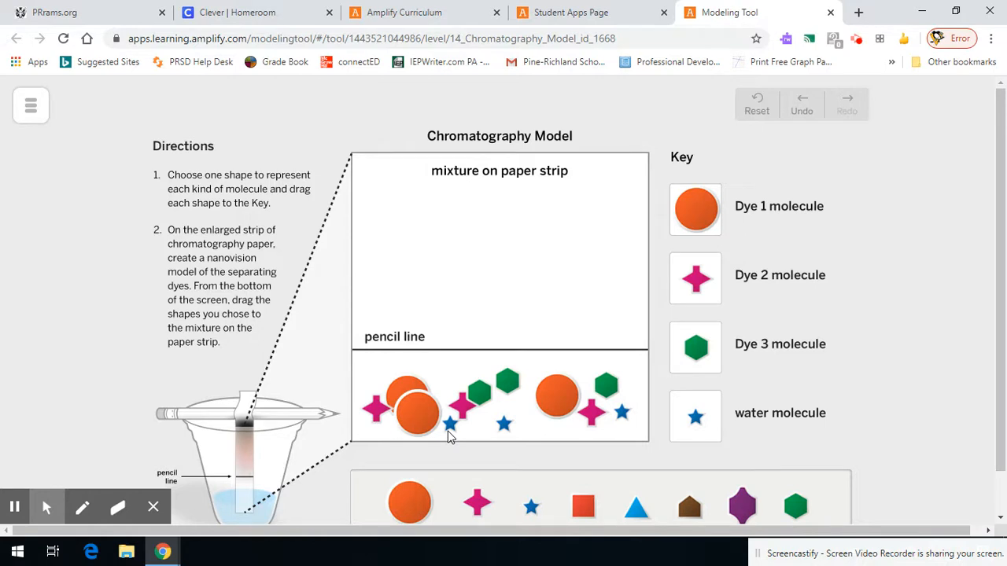
pyautogui.moveTo(791, 554)
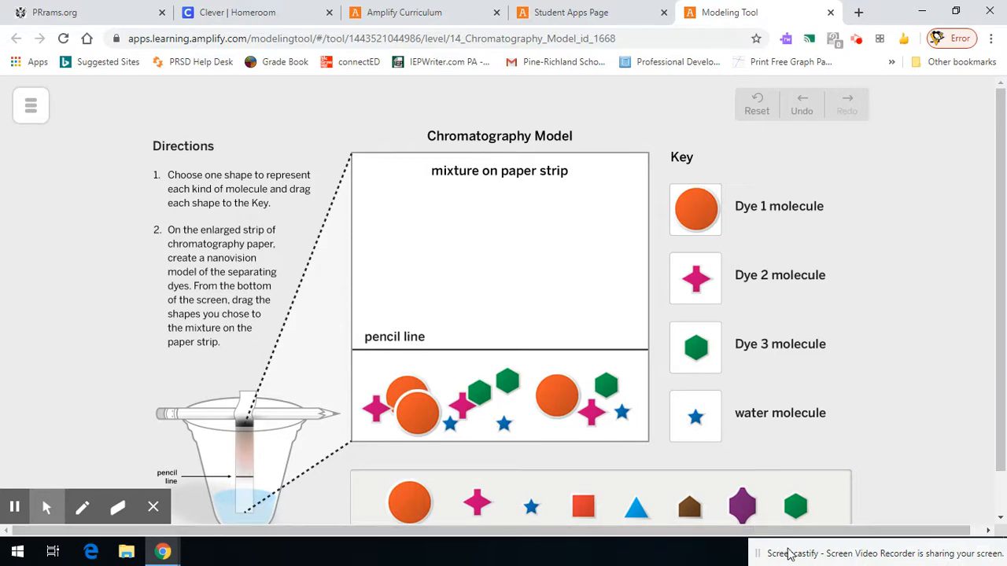